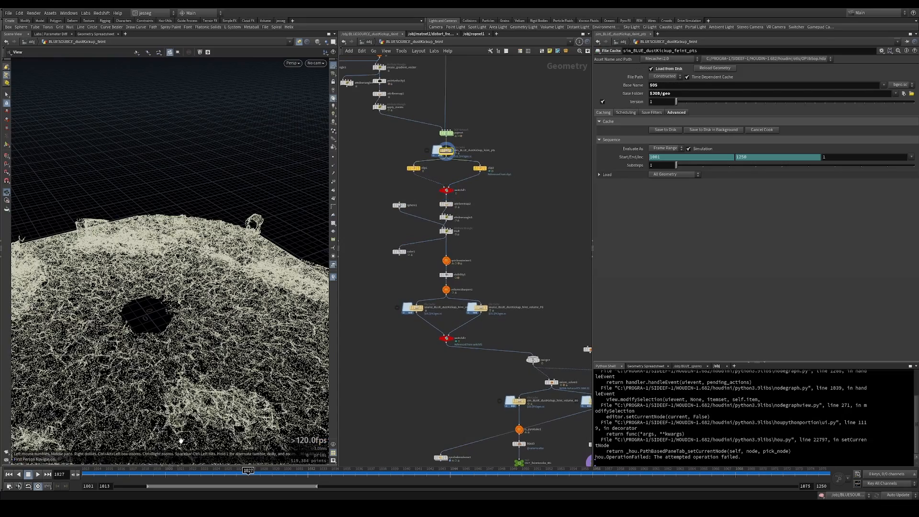
Display switchif1's output of the cached dust points and select clip1 to view its settings.
drag(248, 470, 260, 470)
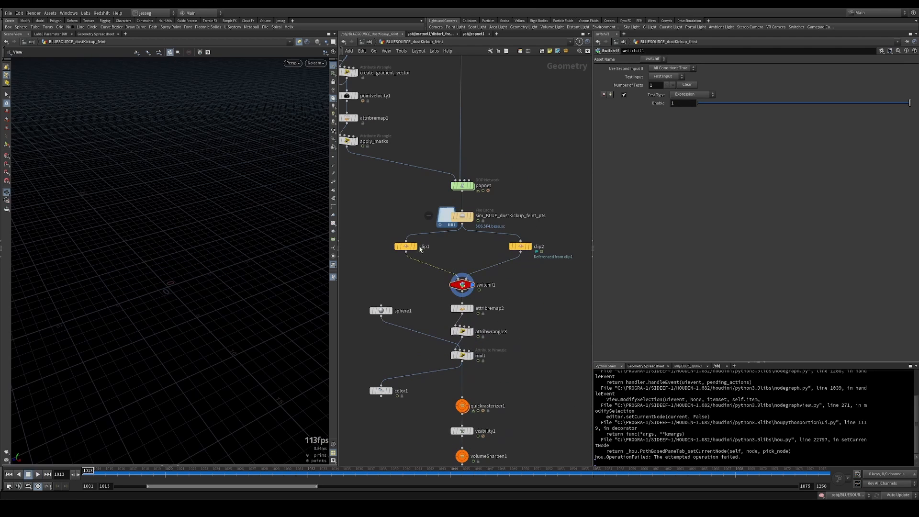
click(405, 246)
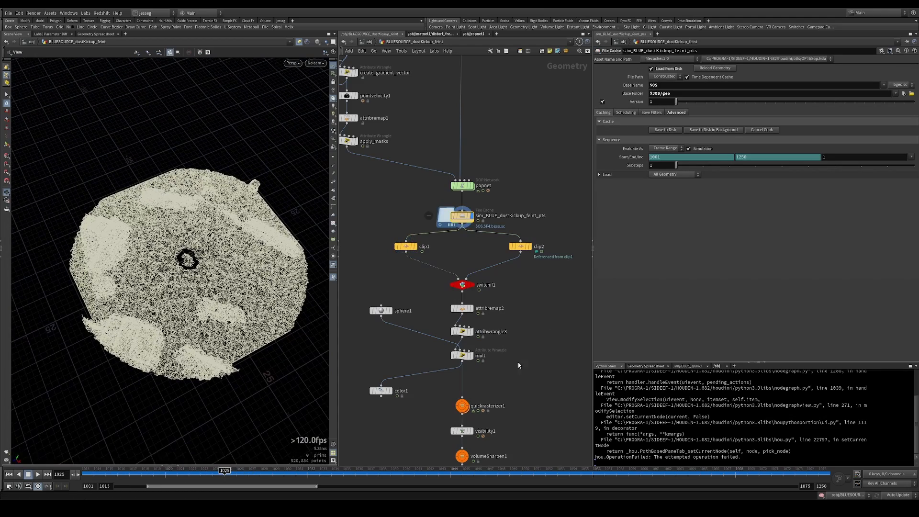
scroll(down, 3)
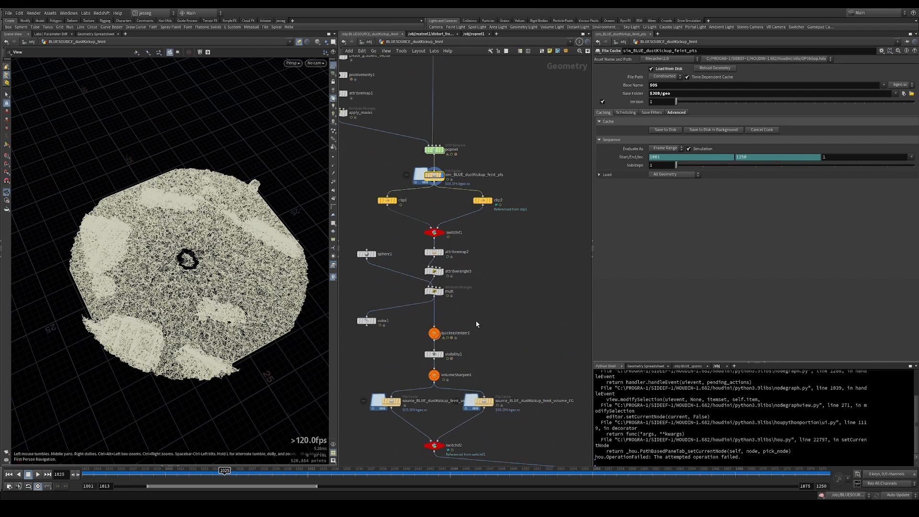
mouse_move(448, 238)
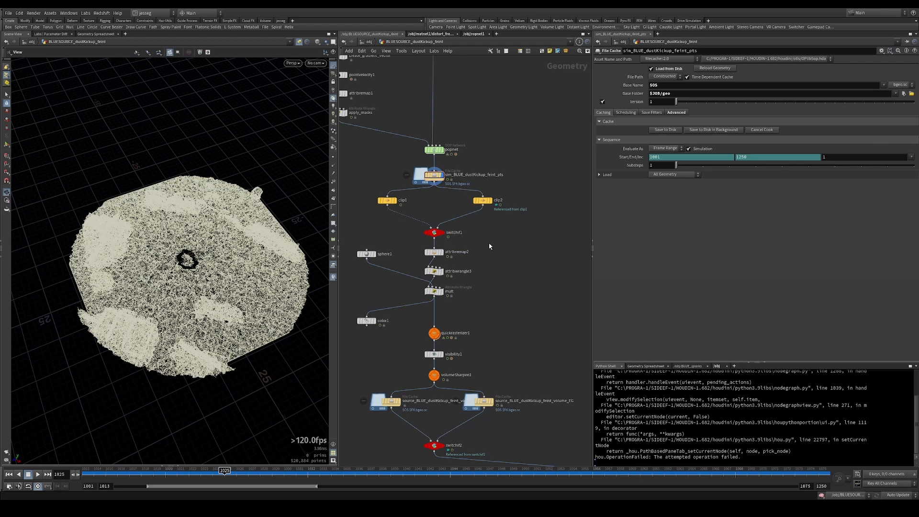
click(434, 232)
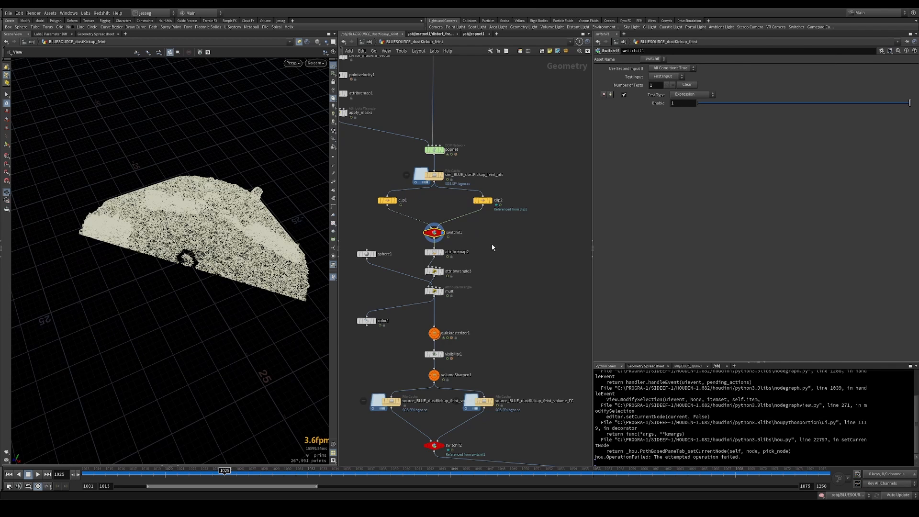
click(388, 201)
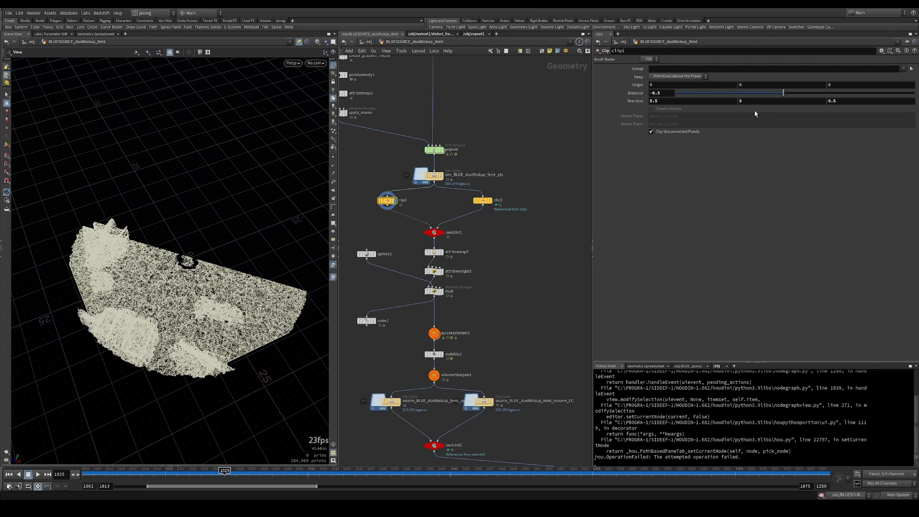
click(402, 200)
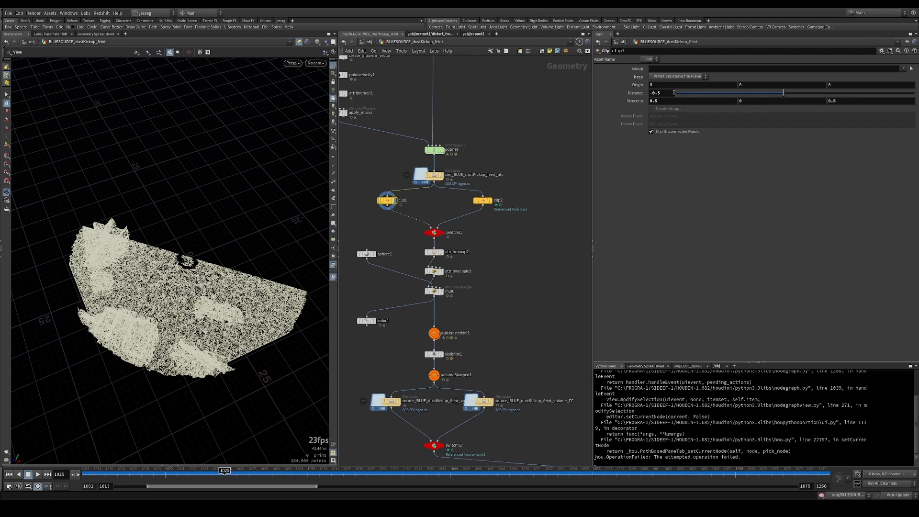
Look through the cam12 camera, then return to the free perspective view.
click(315, 63)
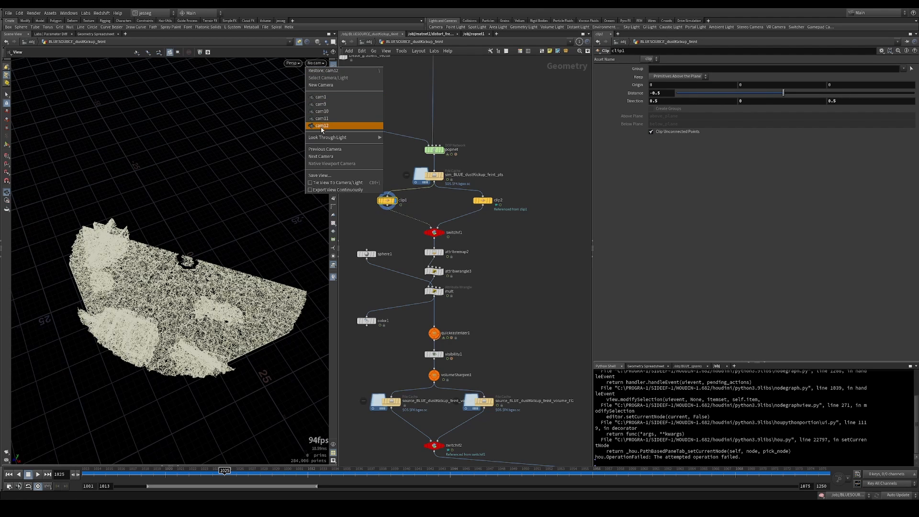
click(322, 126)
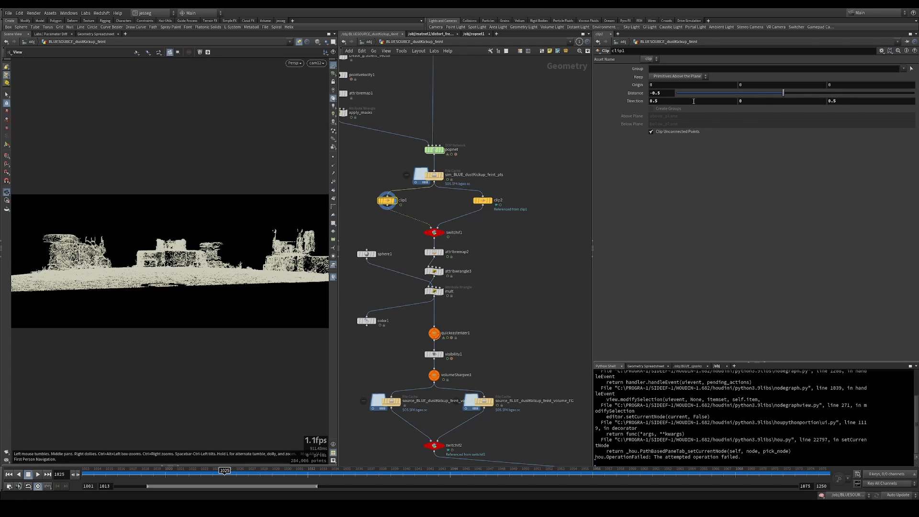
click(870, 100)
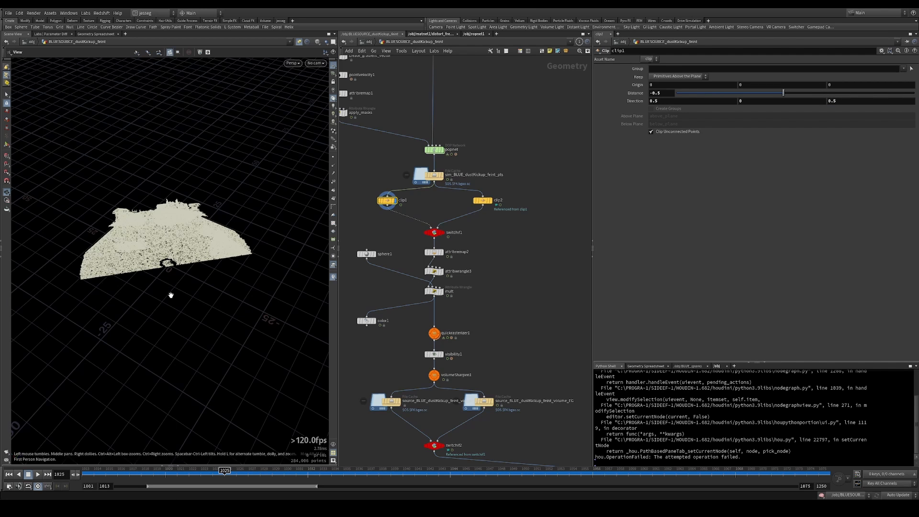
mouse_move(76, 263)
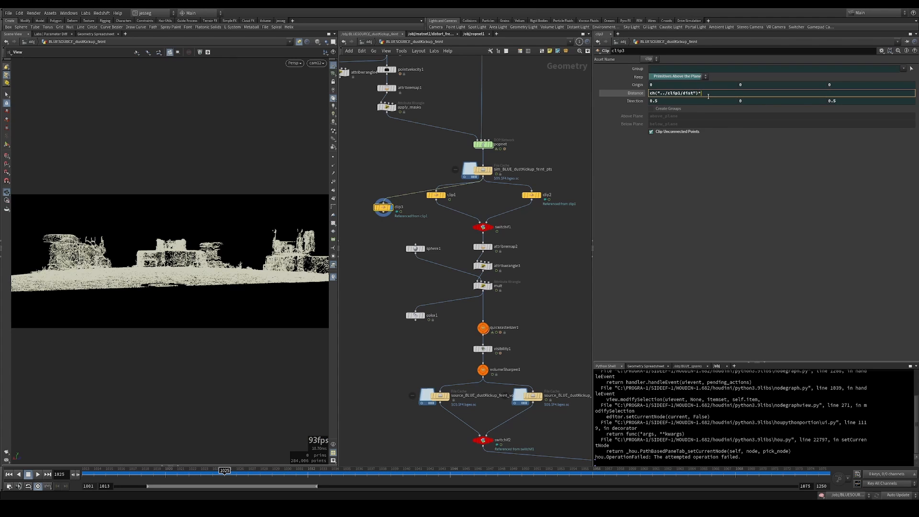
Link clip3's distance to ch("../clip1/dist"), keep primitives below, and move clip1's distance to about -1.47.
text(-1)
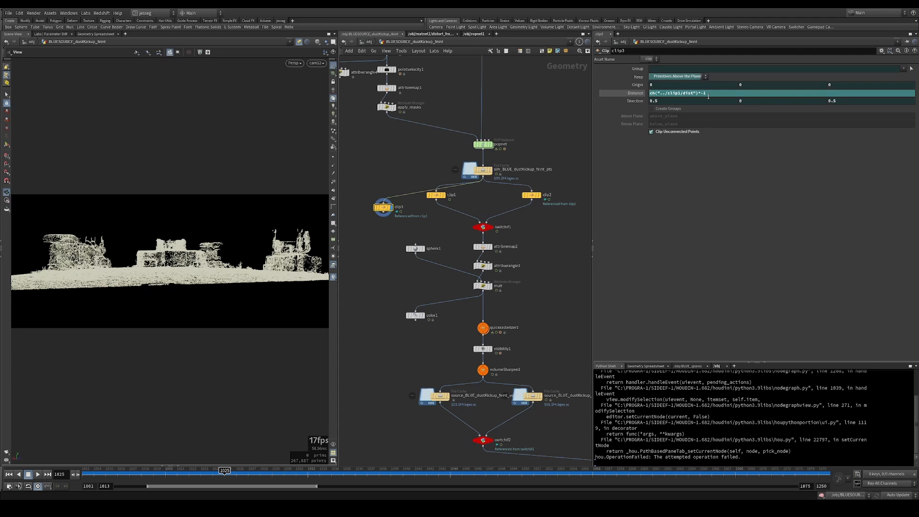
text(ch("../clip1/dist"))
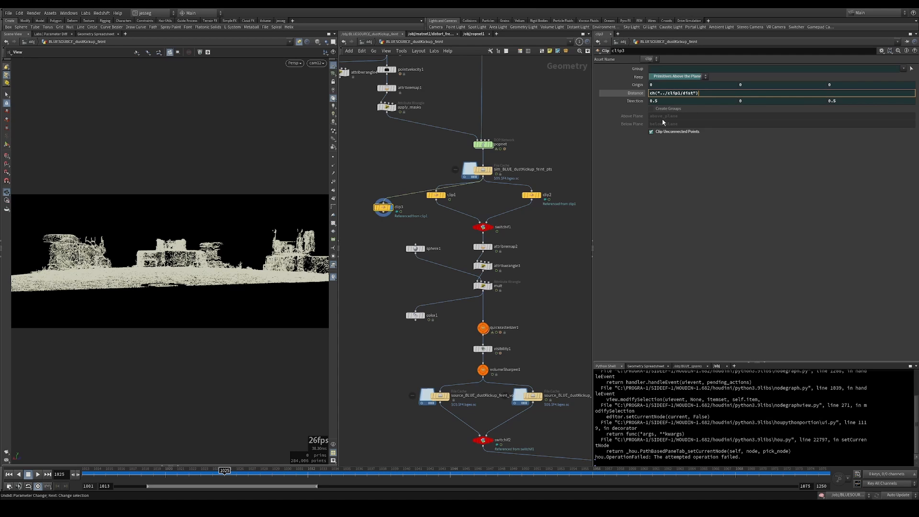
click(692, 86)
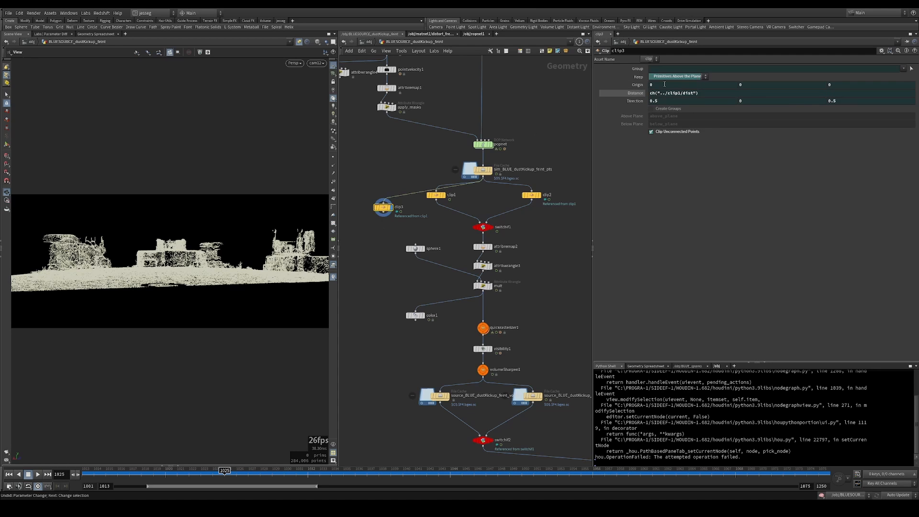
click(678, 76)
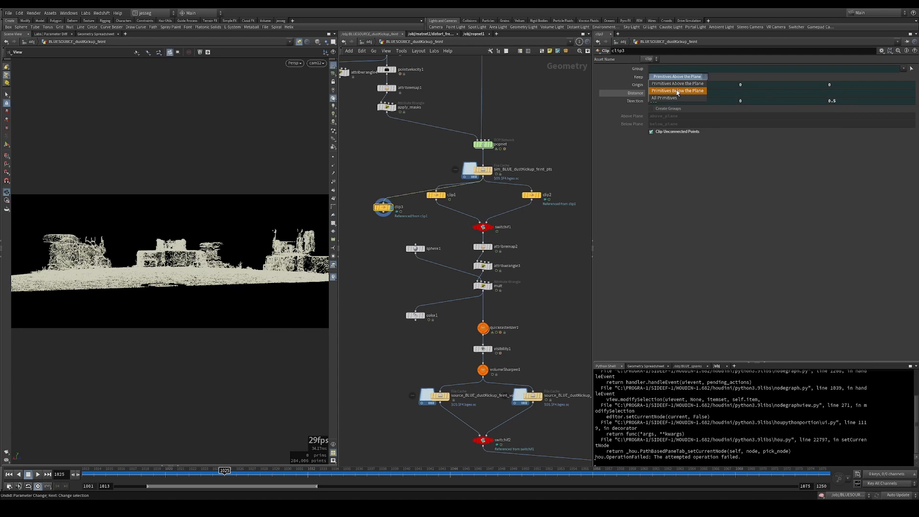
click(677, 91)
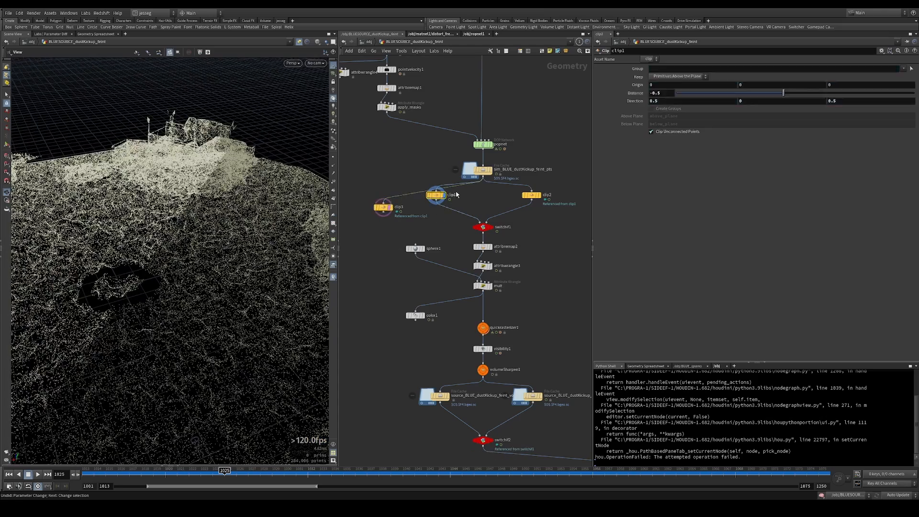
drag(783, 92, 755, 93)
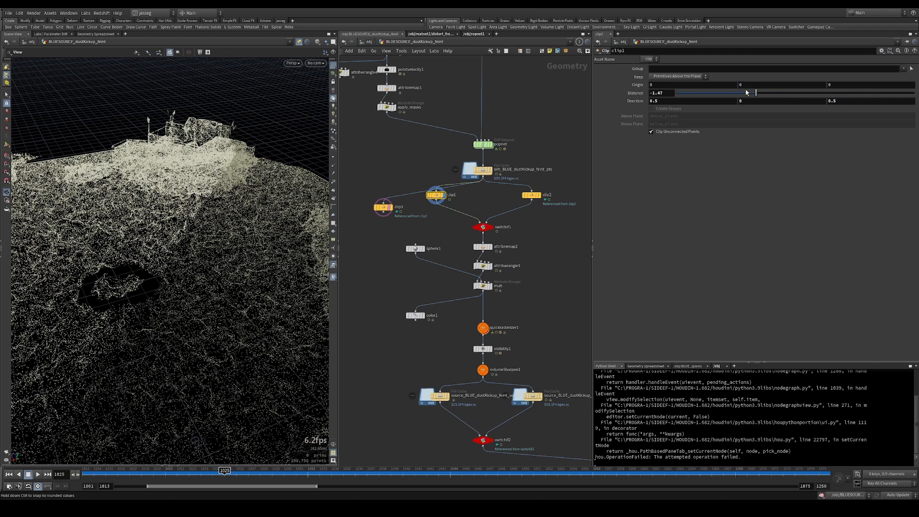
drag(750, 92, 707, 93)
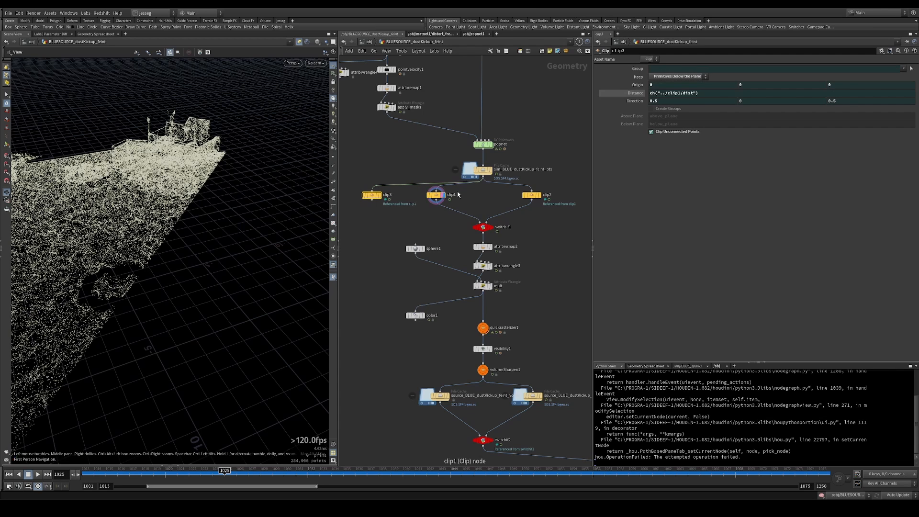
Link clip2's distance to ch("../clip1/dist"), add a merge, and colour color3 blue.
click(680, 93)
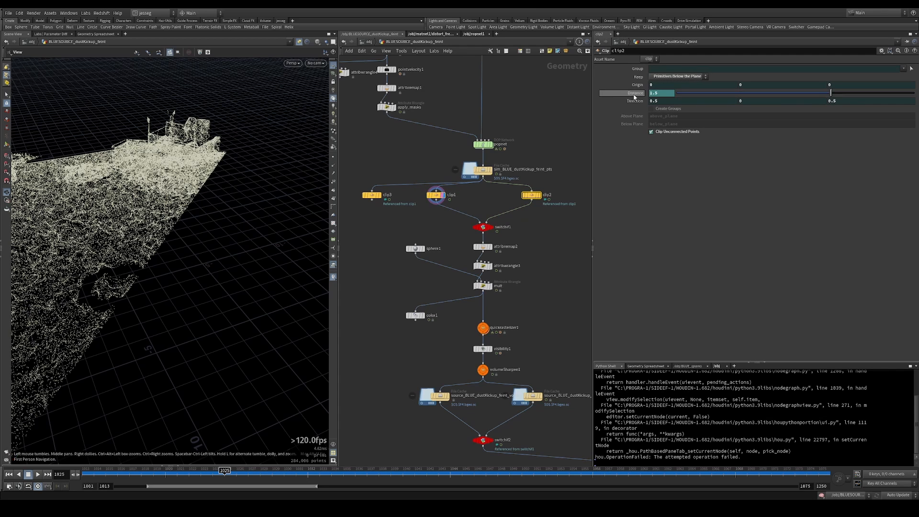
text(ch("../clip1/dist"))
text(me)
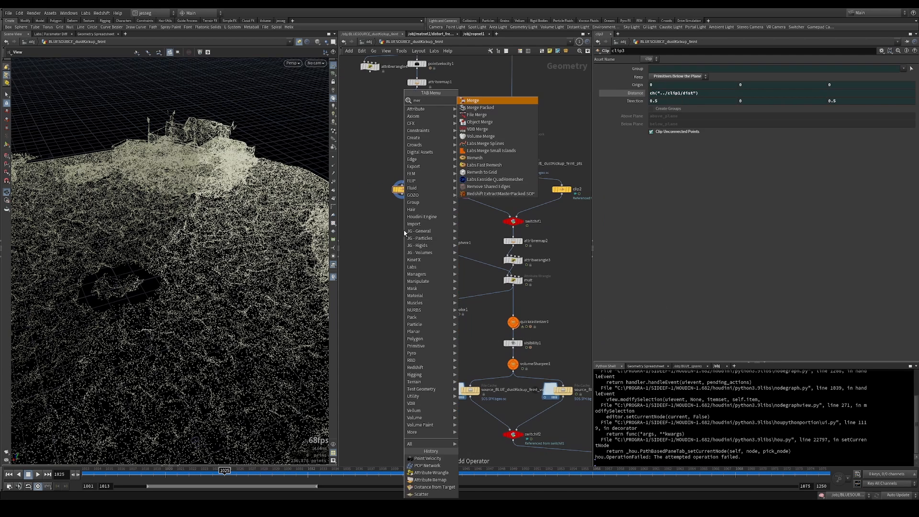
click(472, 100)
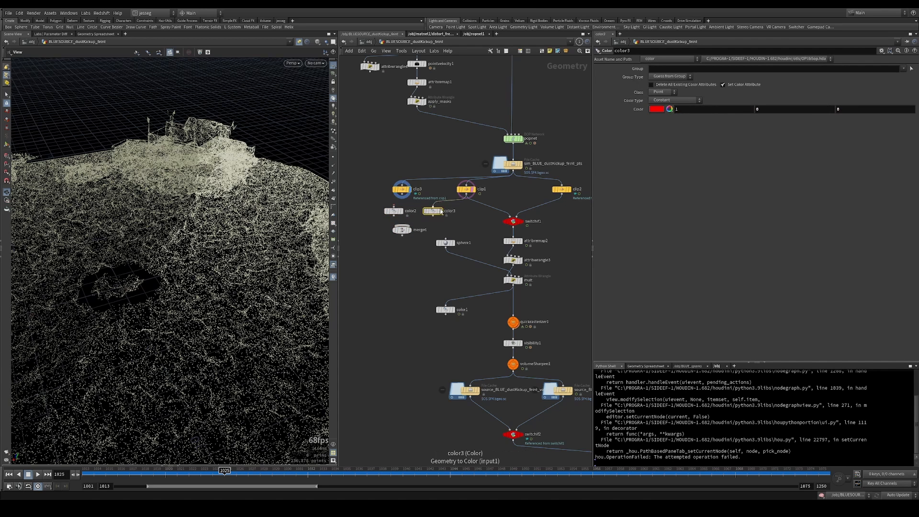
click(714, 109)
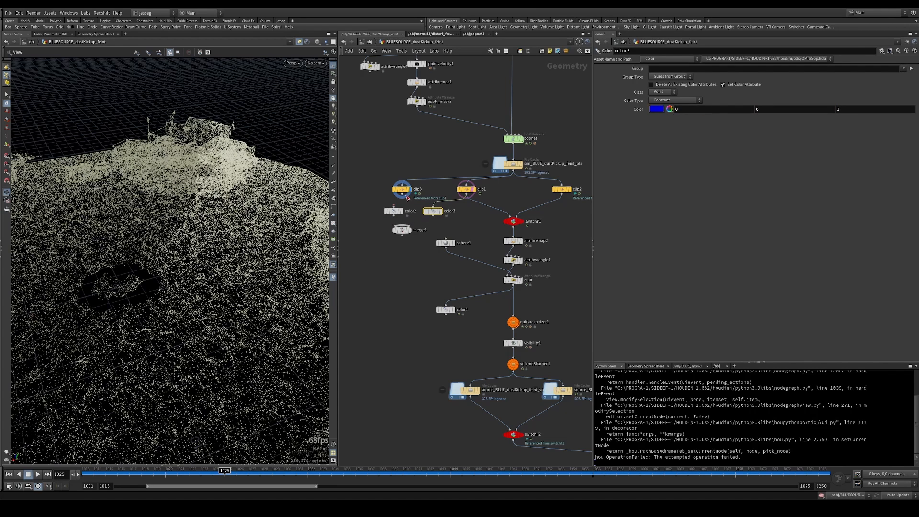
Display the merged red and blue halves and add +2 to clip3's distance expression.
click(402, 230)
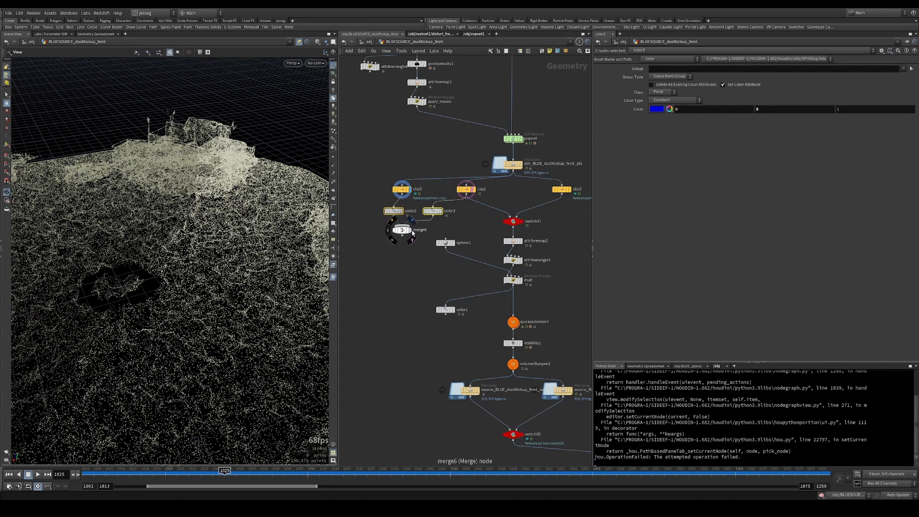
click(402, 229)
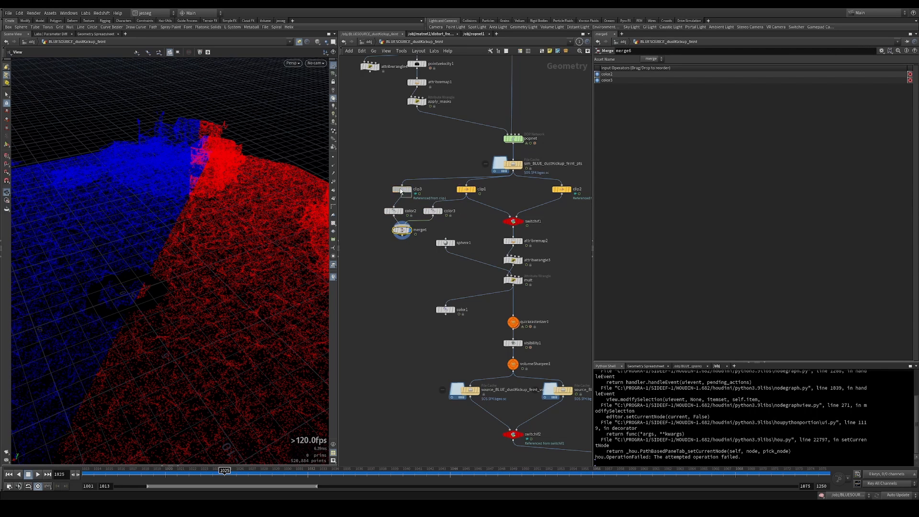
click(403, 189)
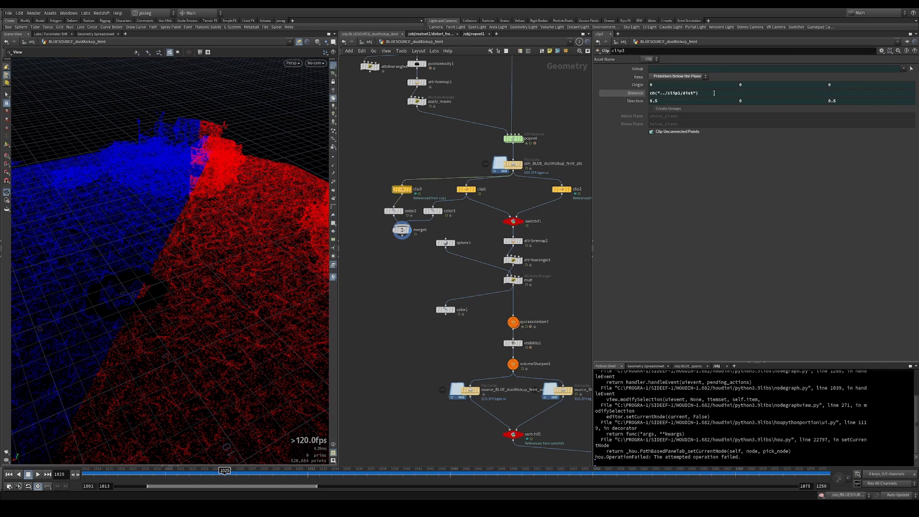
text(+2)
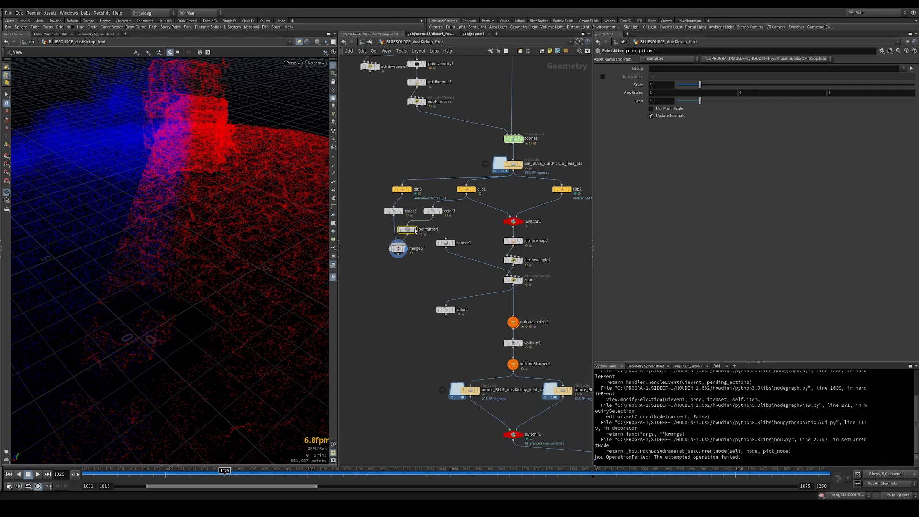
drag(700, 84, 651, 84)
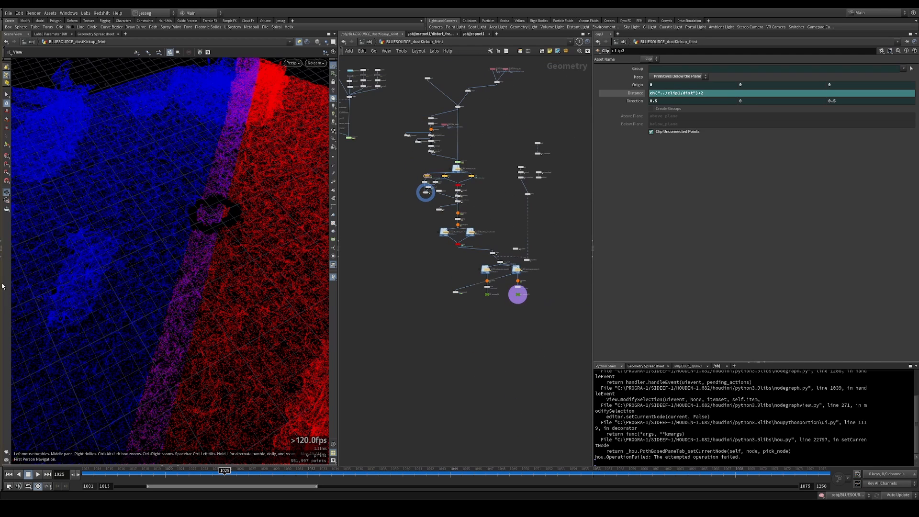
mouse_move(234, 157)
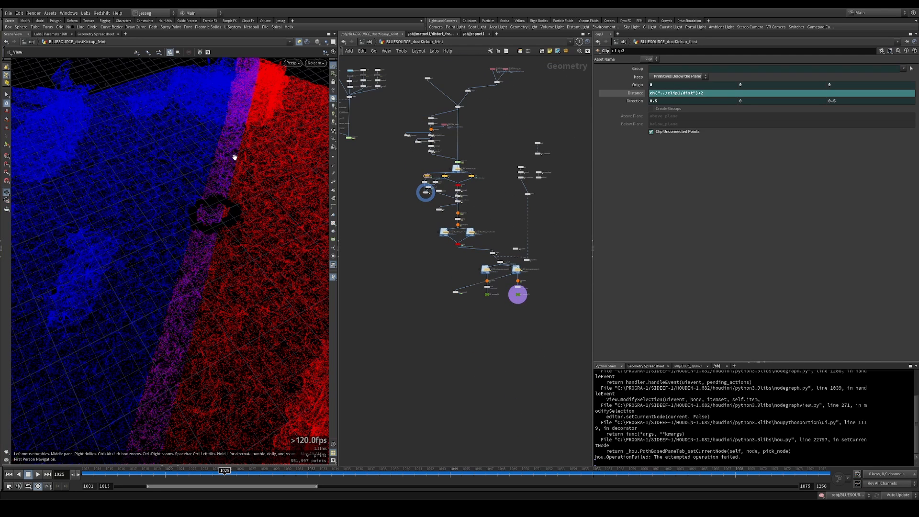
mouse_move(385, 162)
text(vdb)
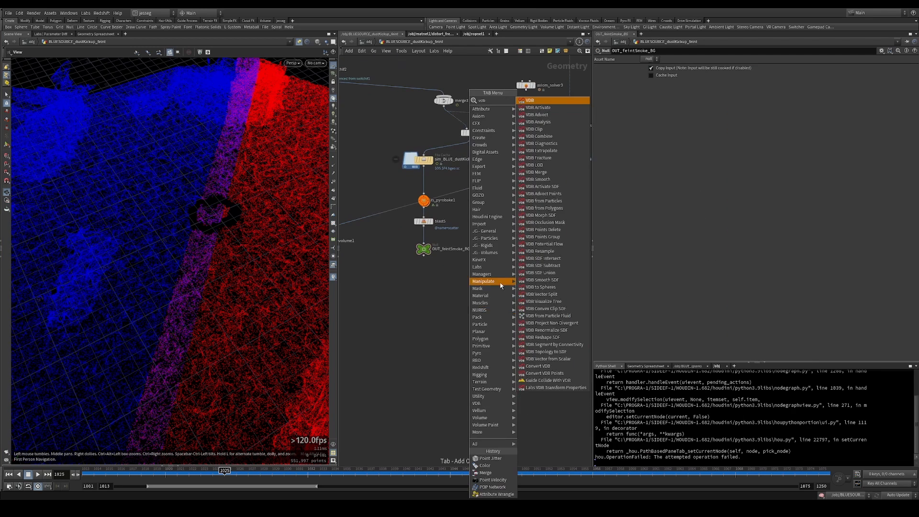
Add a VDB Combine set to Maximum for both smoke volumes, then inspect switchif1.
click(538, 136)
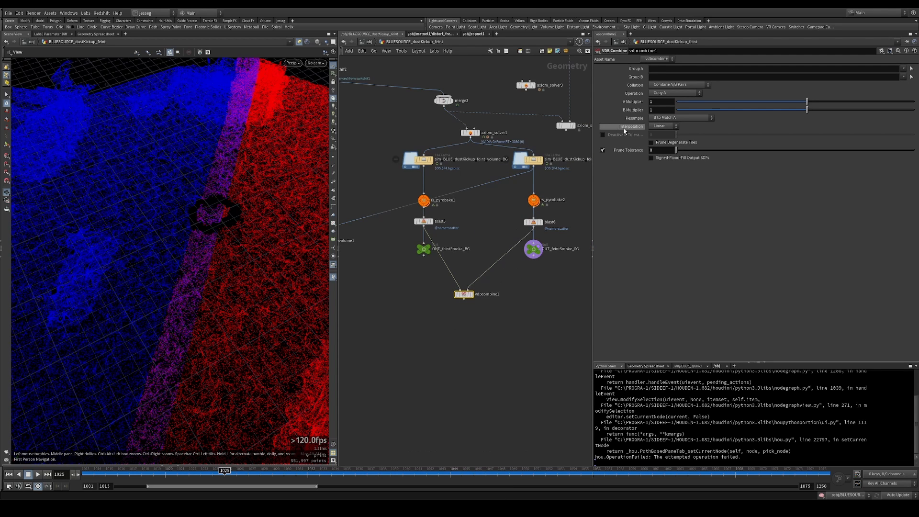
click(673, 92)
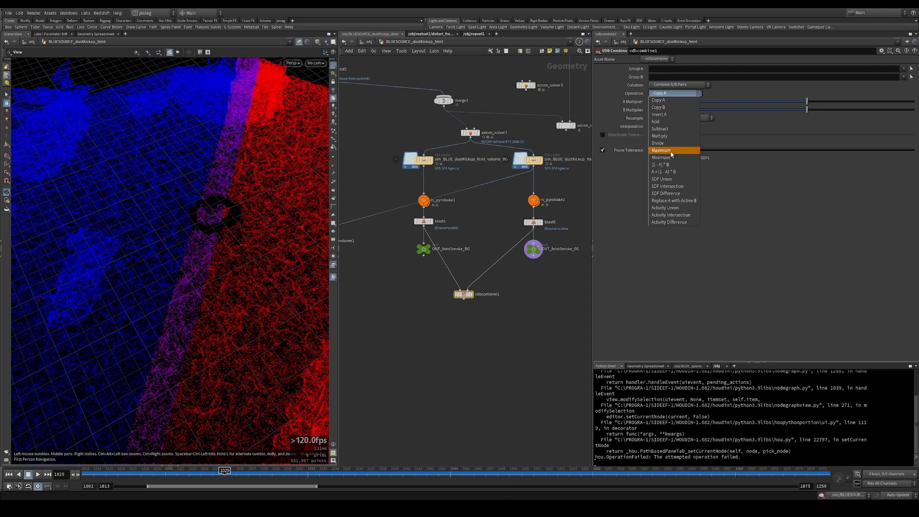
click(661, 149)
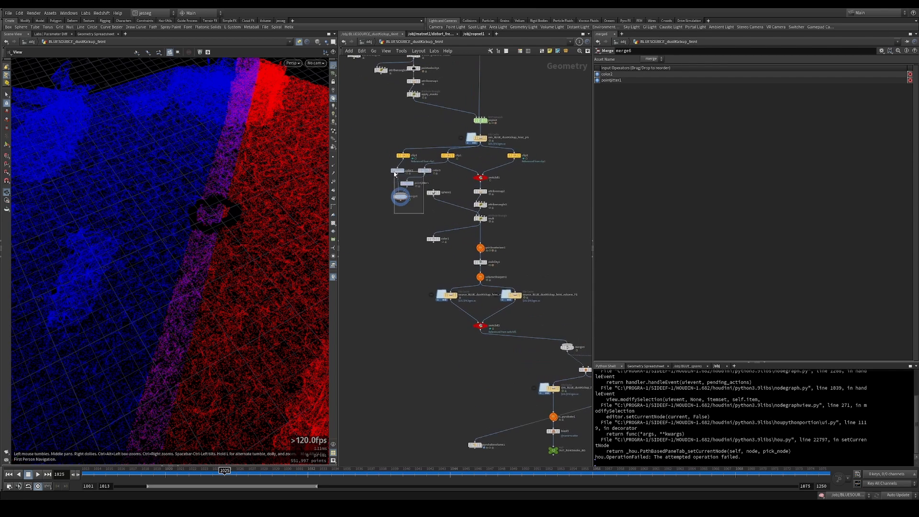
click(403, 155)
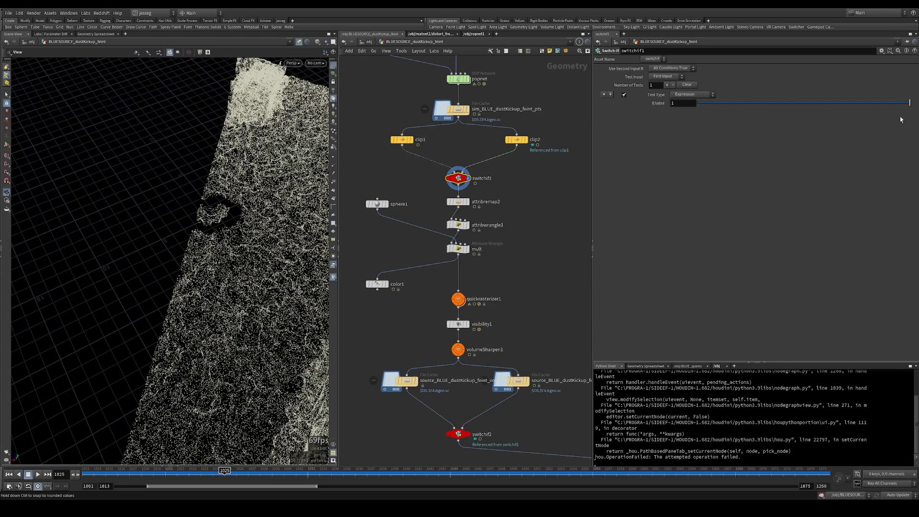
mouse_move(522, 211)
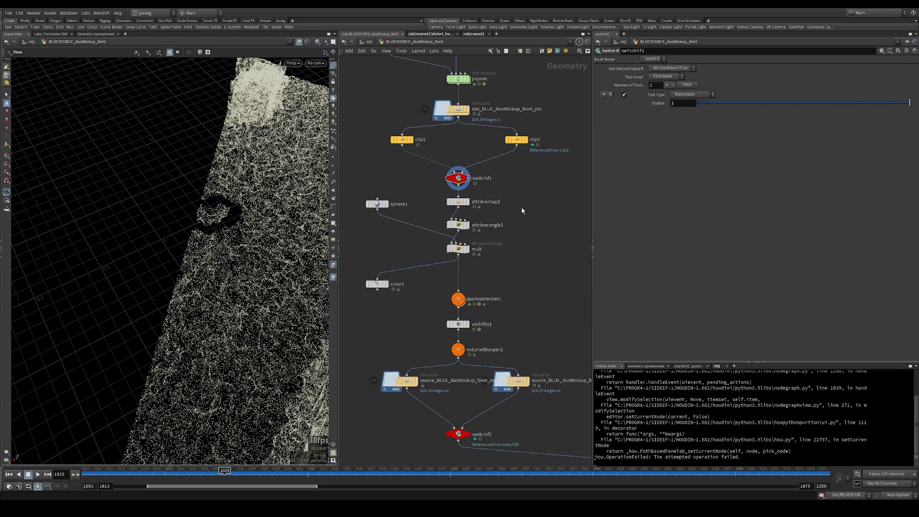
Preview the dust points coloured by a rainbow ramp from the density attribute.
click(457, 202)
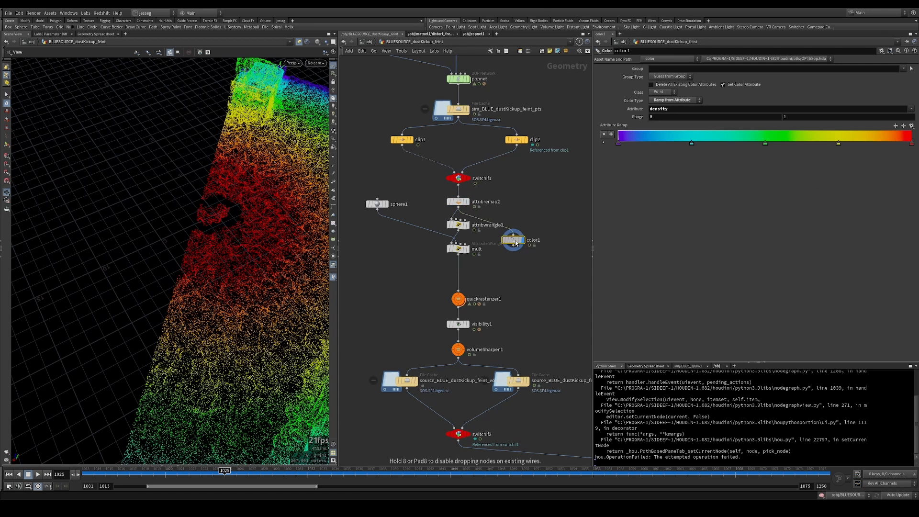
click(458, 201)
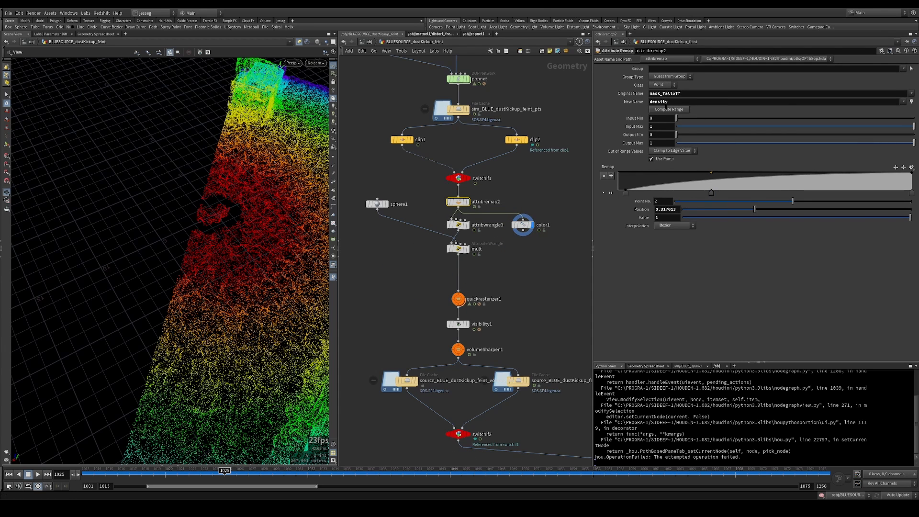
click(522, 225)
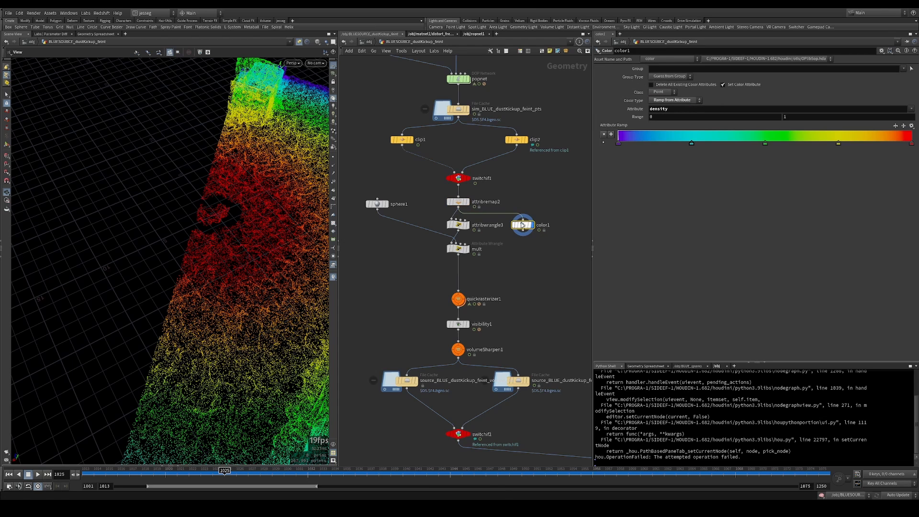
click(459, 201)
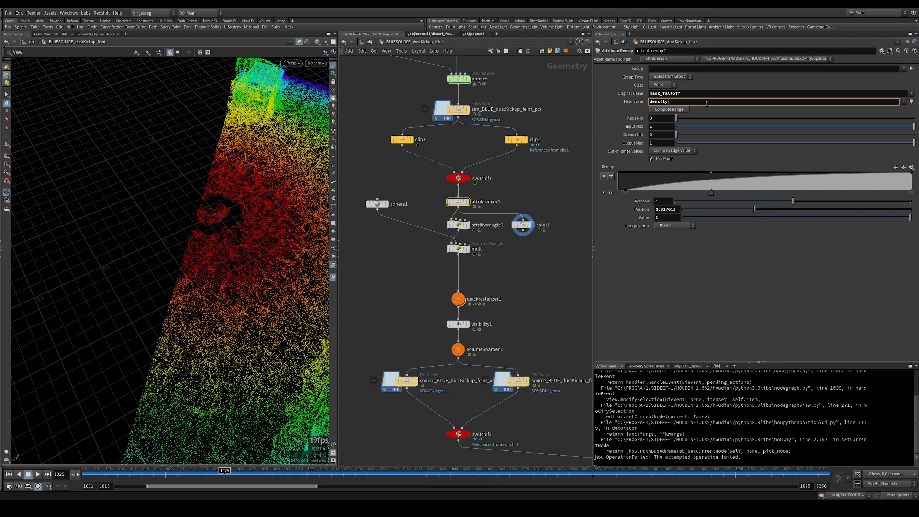
click(522, 225)
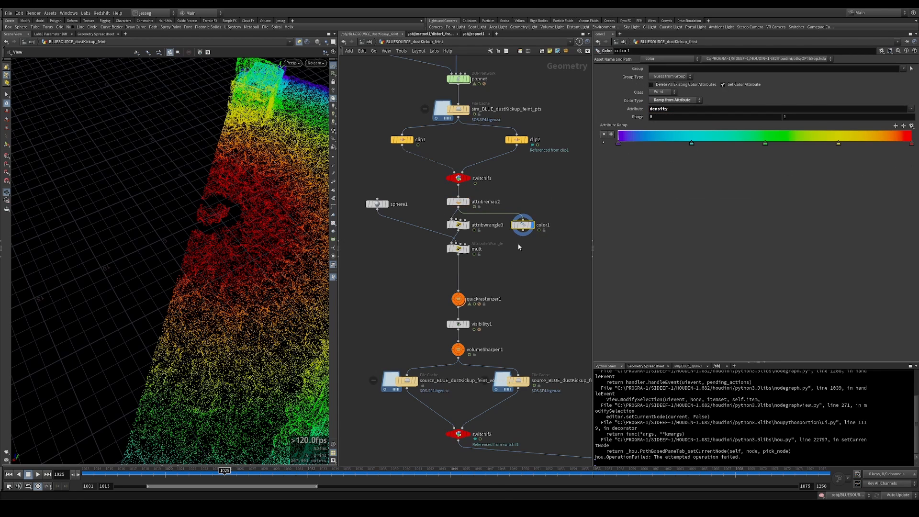
click(458, 202)
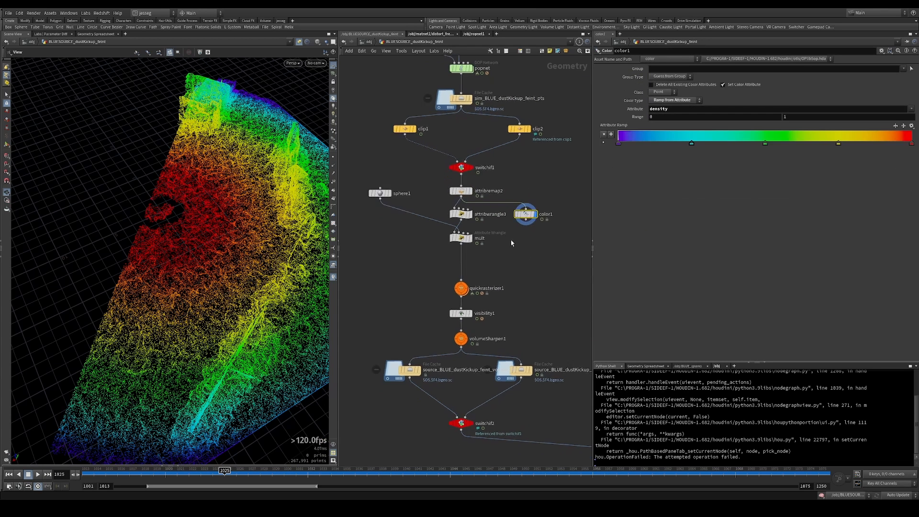
click(461, 213)
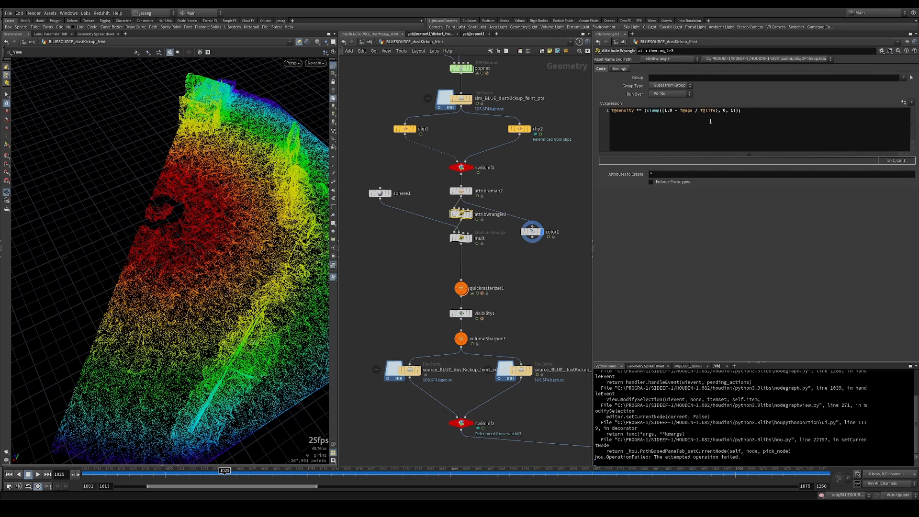
mouse_move(459, 186)
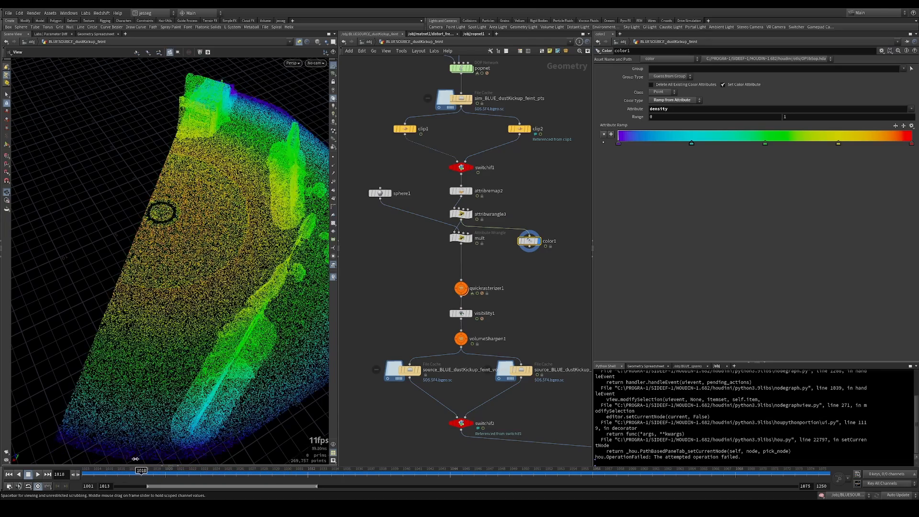
click(461, 190)
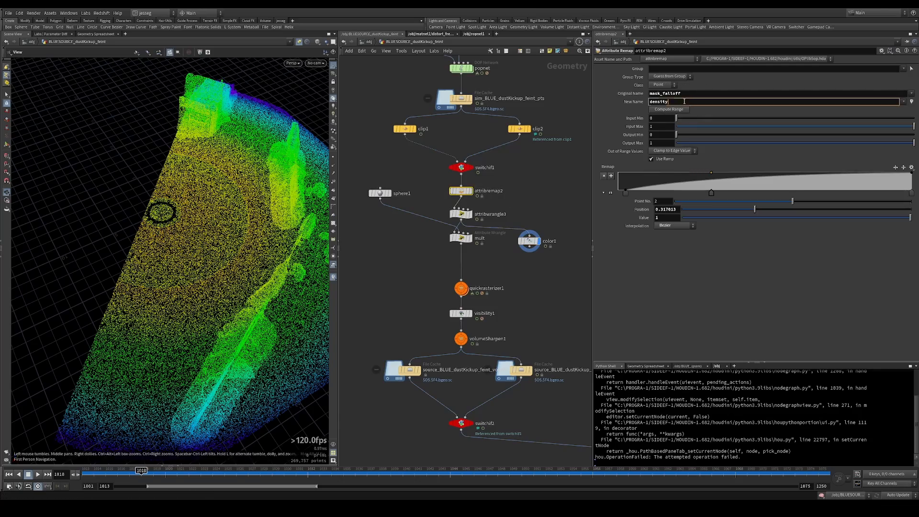
click(528, 241)
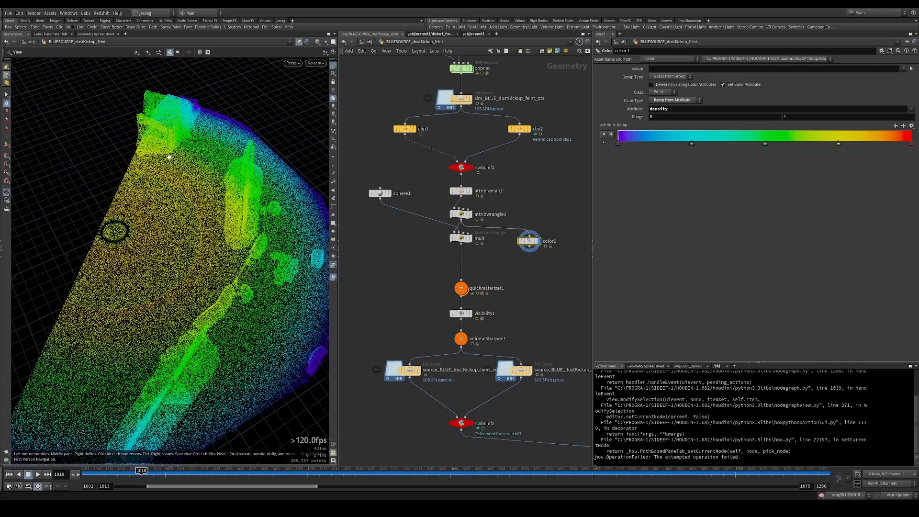
drag(168, 156, 209, 116)
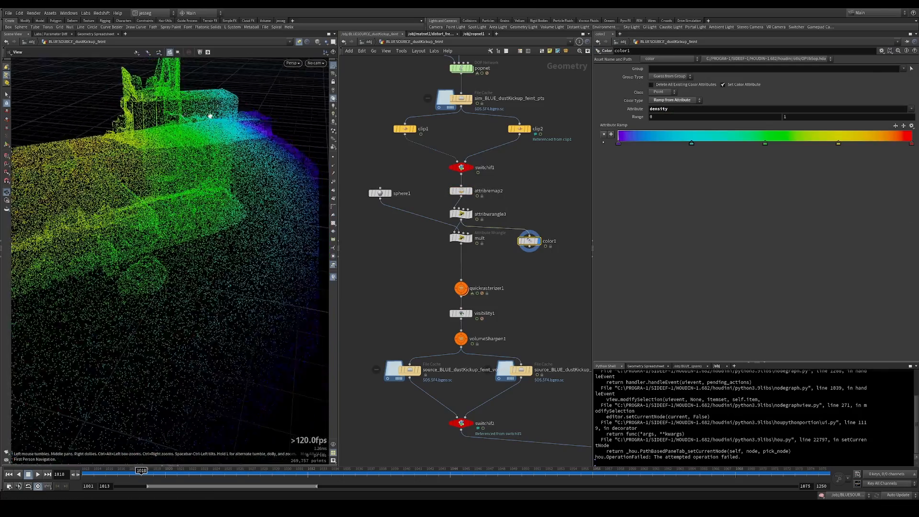
drag(209, 115, 194, 224)
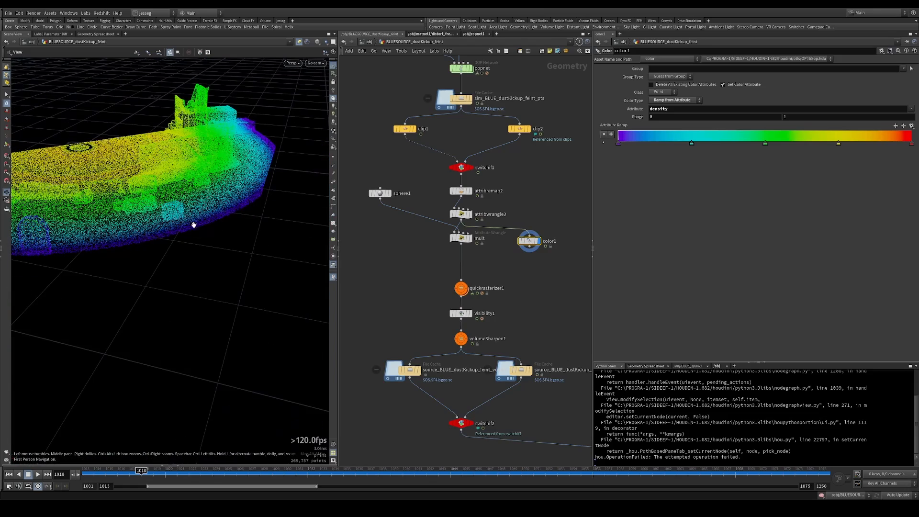
drag(194, 225, 178, 217)
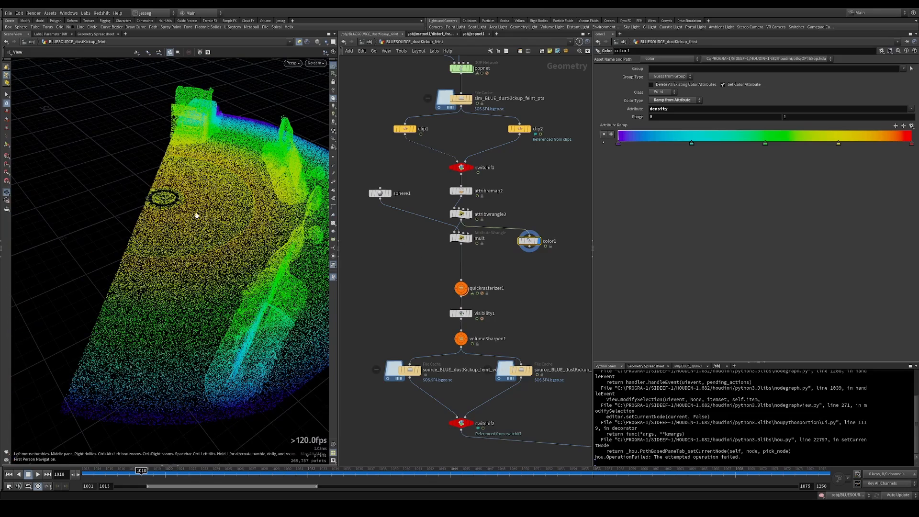
drag(196, 216, 70, 204)
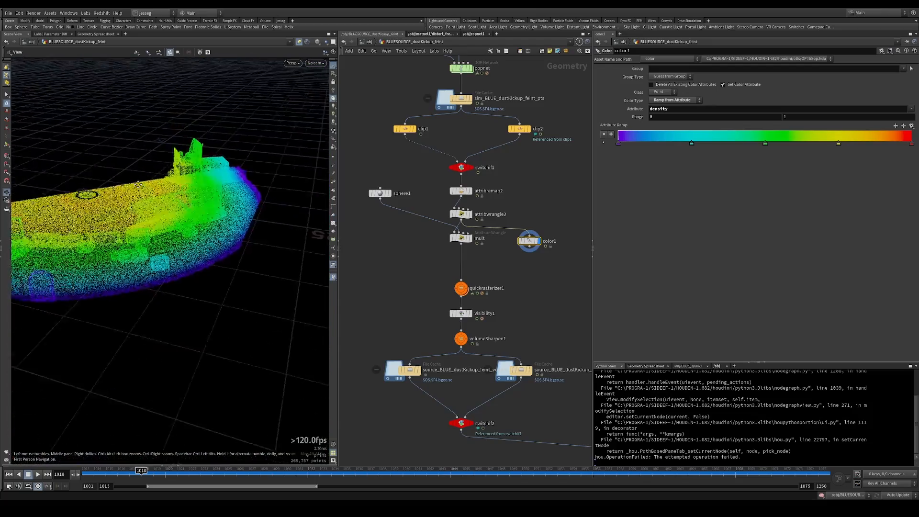
Review the age fade code, density ramp, sphere, switch and distance falloff wrangle.
click(461, 214)
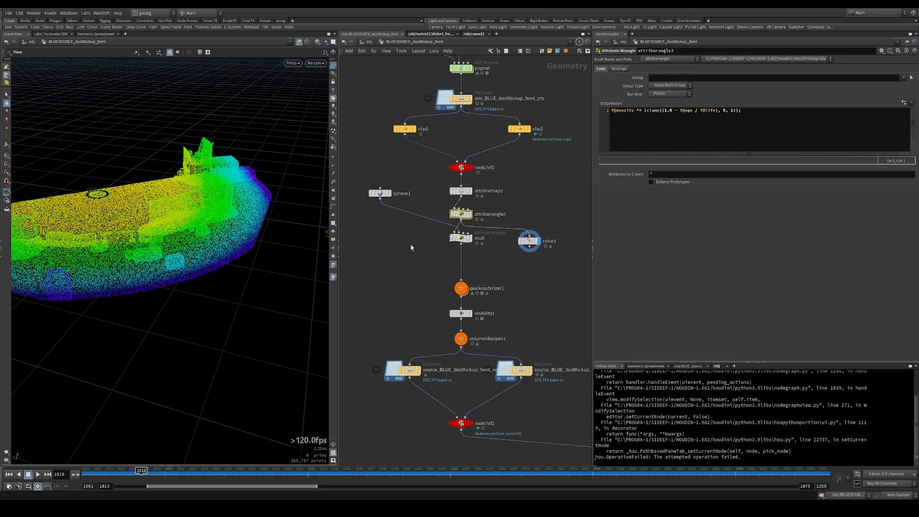
click(462, 238)
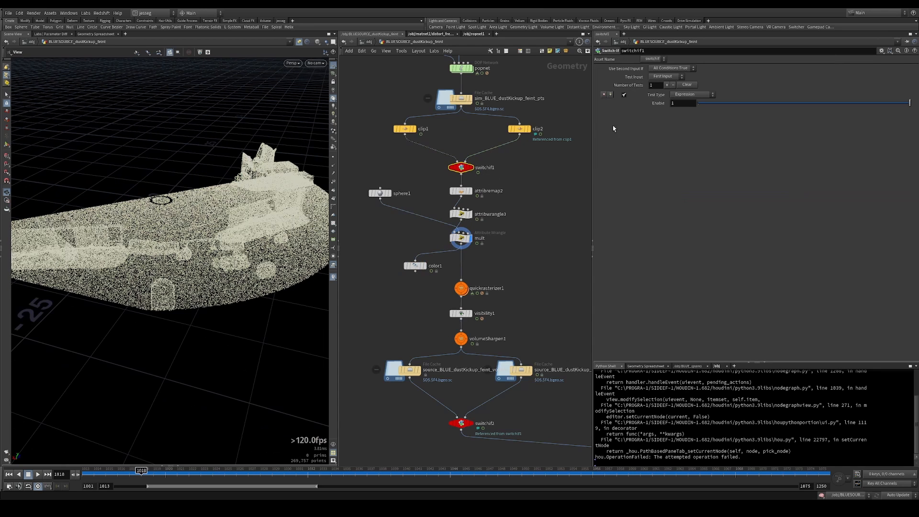
click(415, 266)
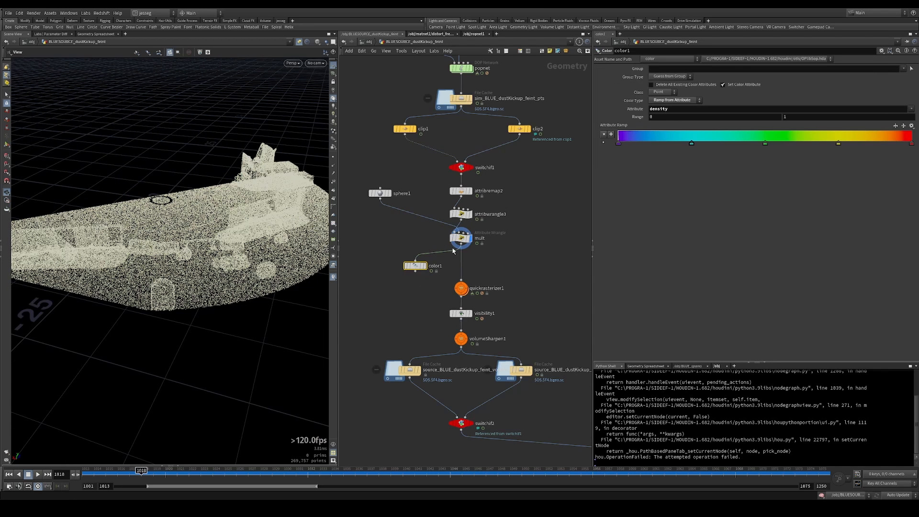
click(379, 193)
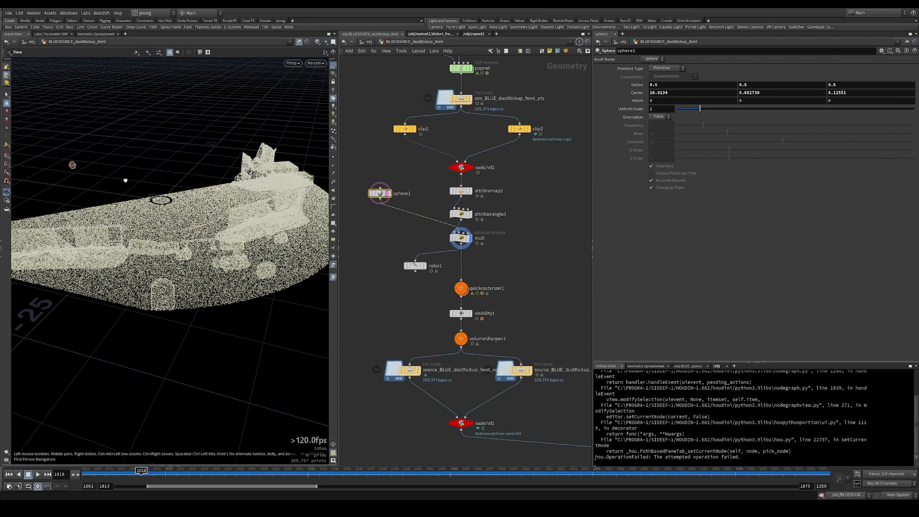
click(461, 167)
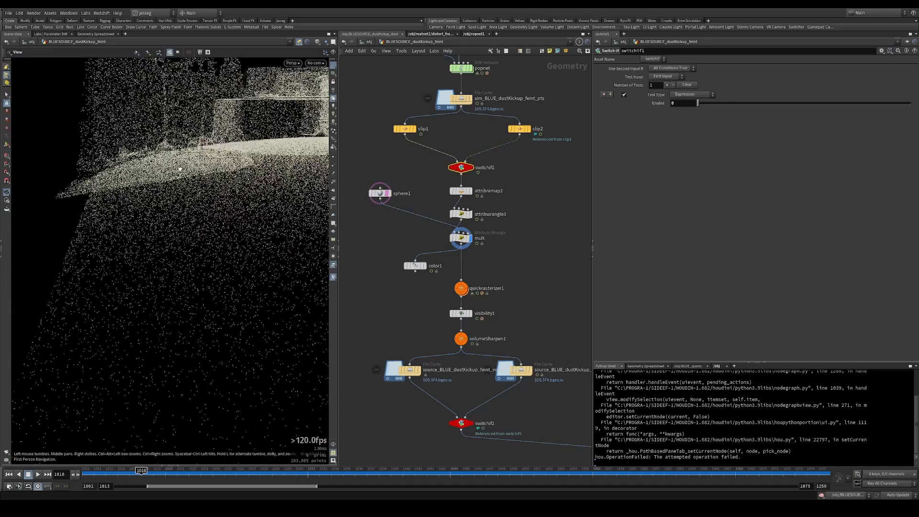
click(460, 266)
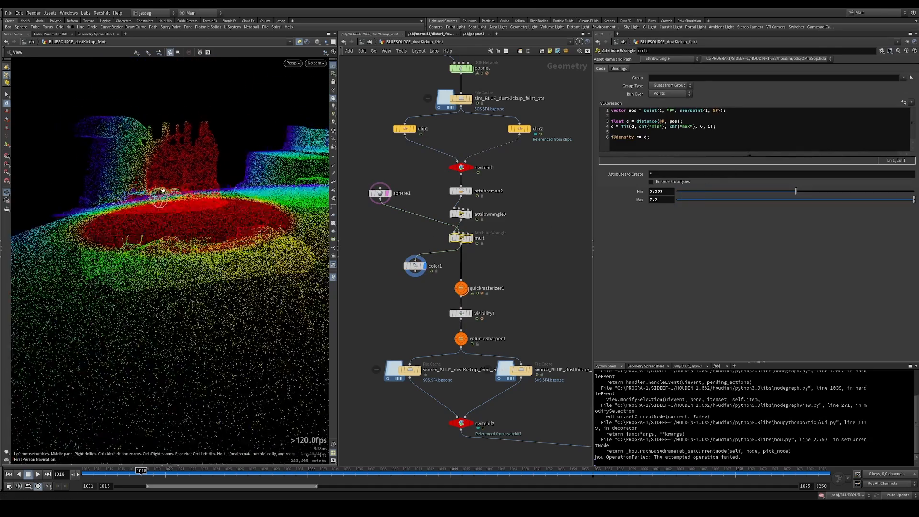
click(316, 64)
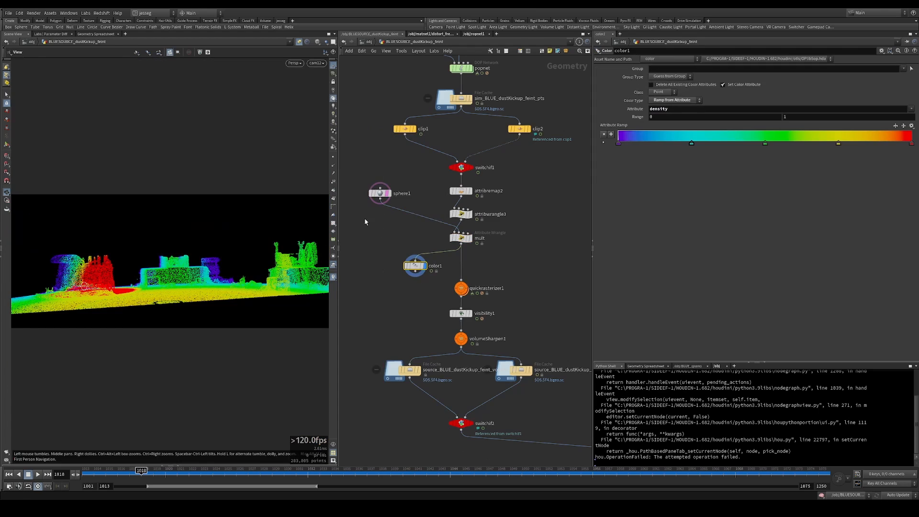
Wire sphere1 into the distance wrangle's second input and inspect its position and size.
click(460, 237)
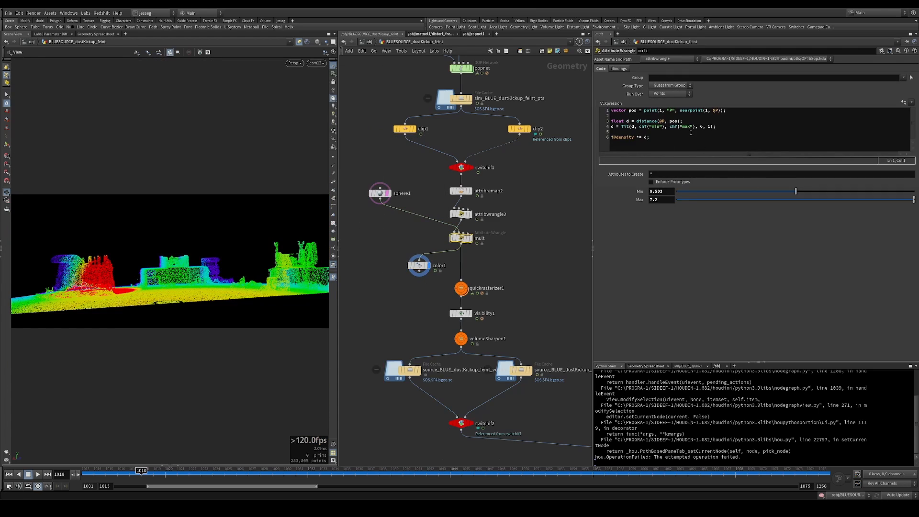
drag(378, 192, 540, 205)
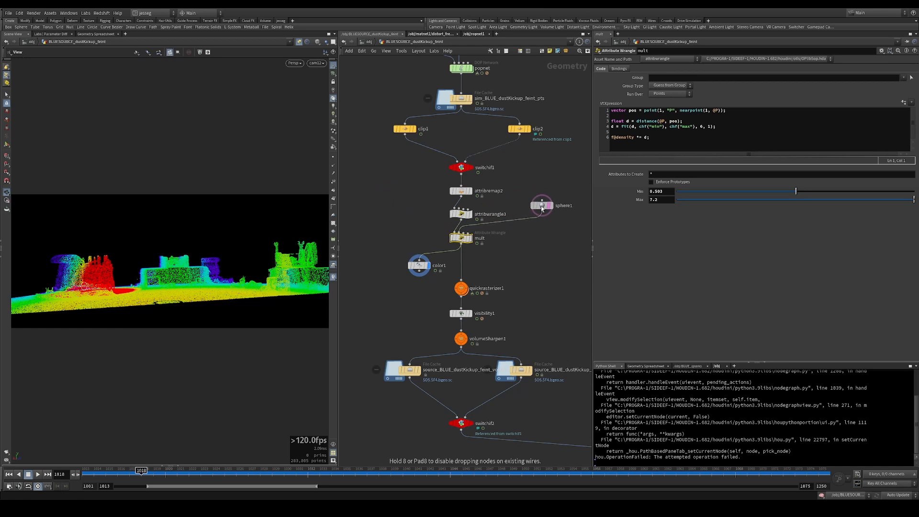
click(540, 206)
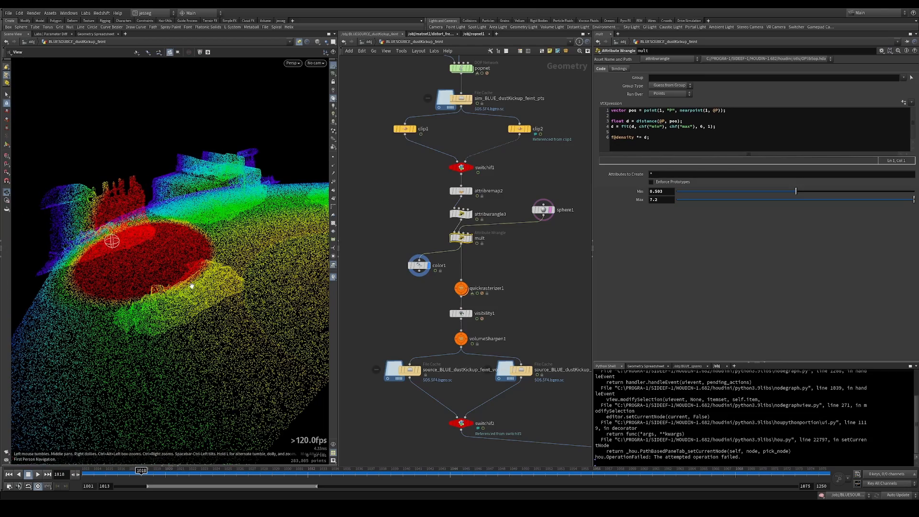
click(543, 209)
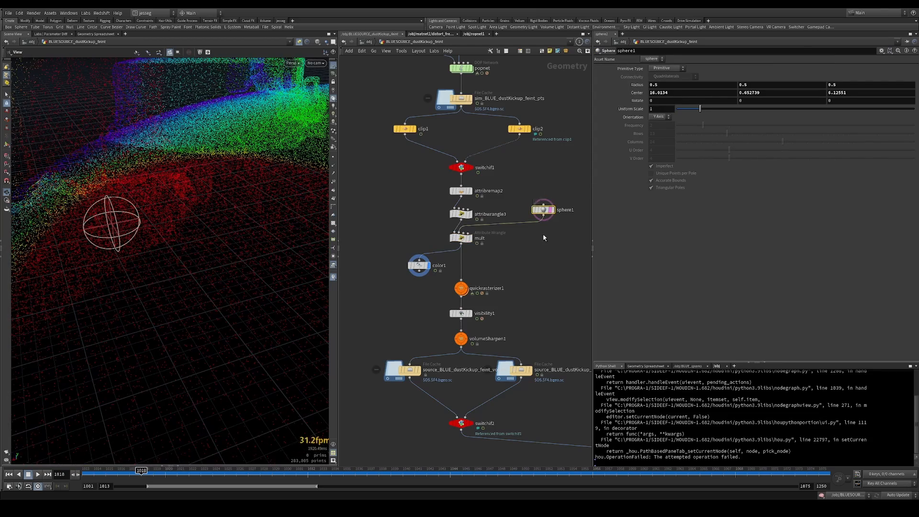
click(462, 237)
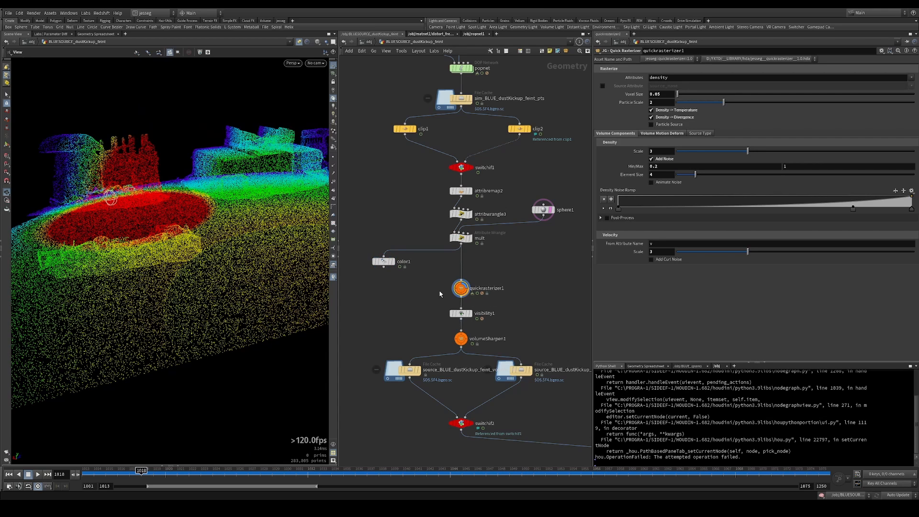
Display the rasterized smoke density volume, then select the density wrangle to branch from.
click(461, 287)
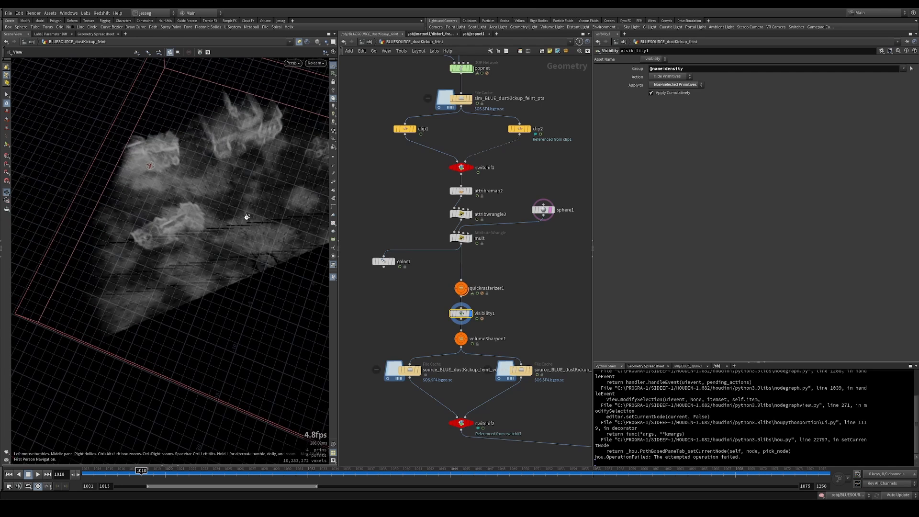
click(461, 288)
text(volumerast)
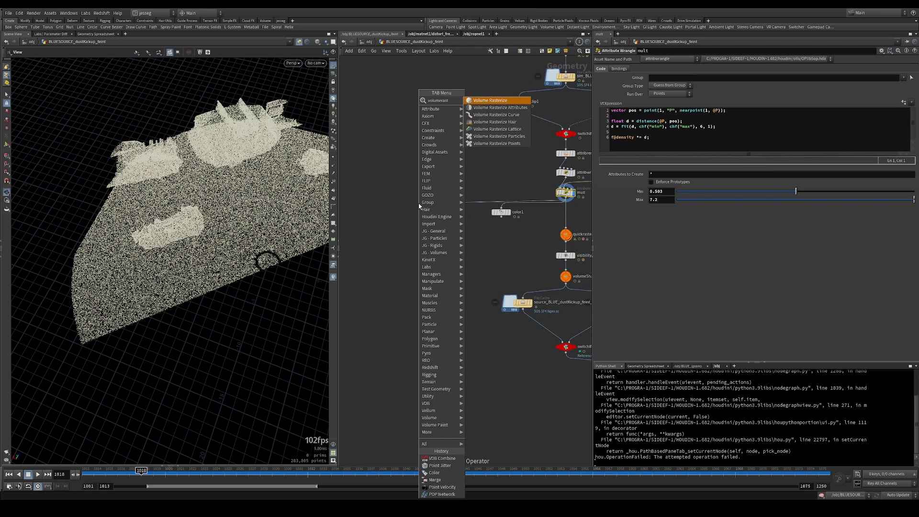
Add a Volume Rasterize Attributes node for density and v, particle scale 0.15, velocity blur on.
click(499, 107)
text(d)
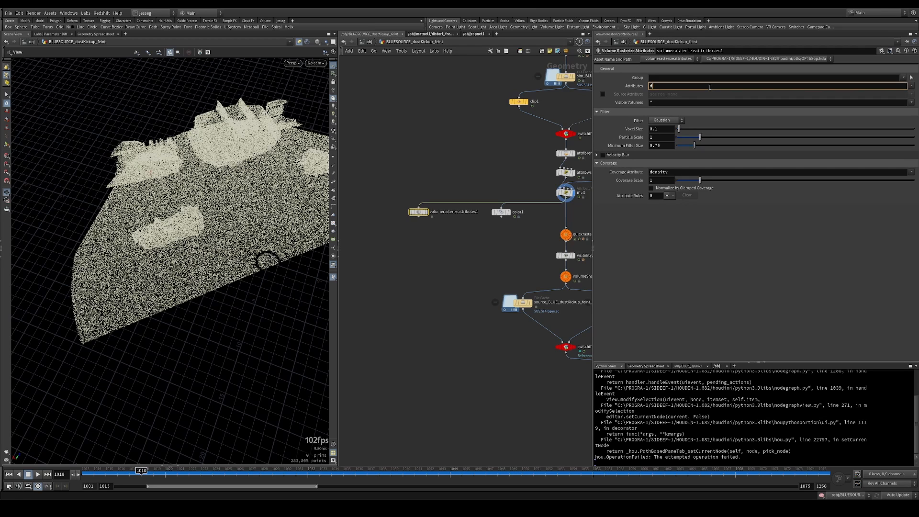
text(ensity v)
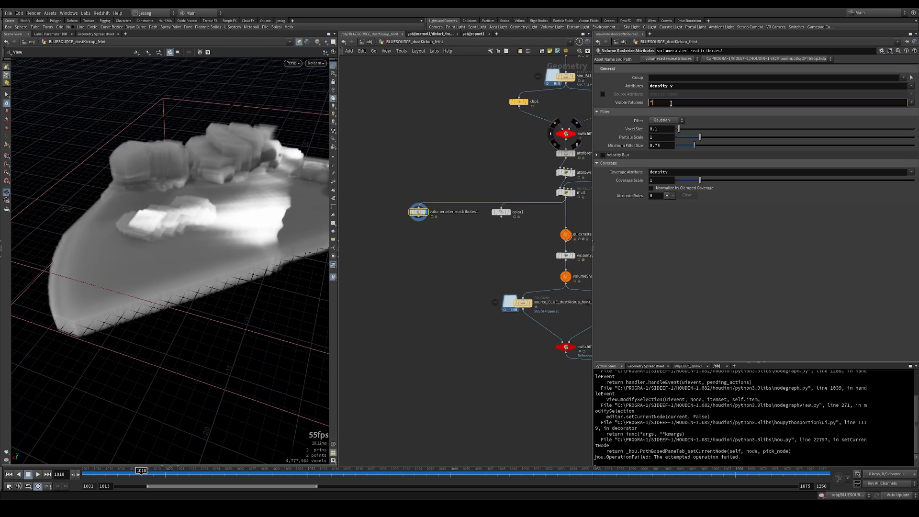
text(^v)
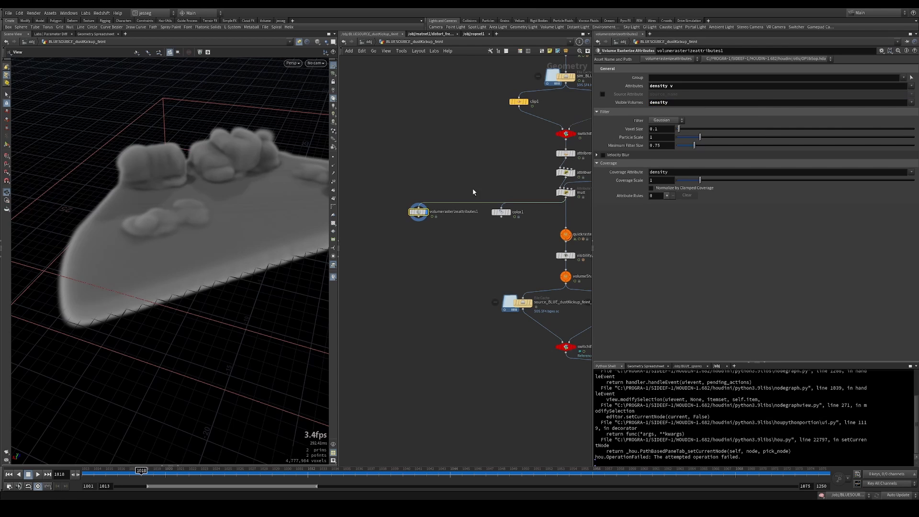
click(660, 137)
text(0.25)
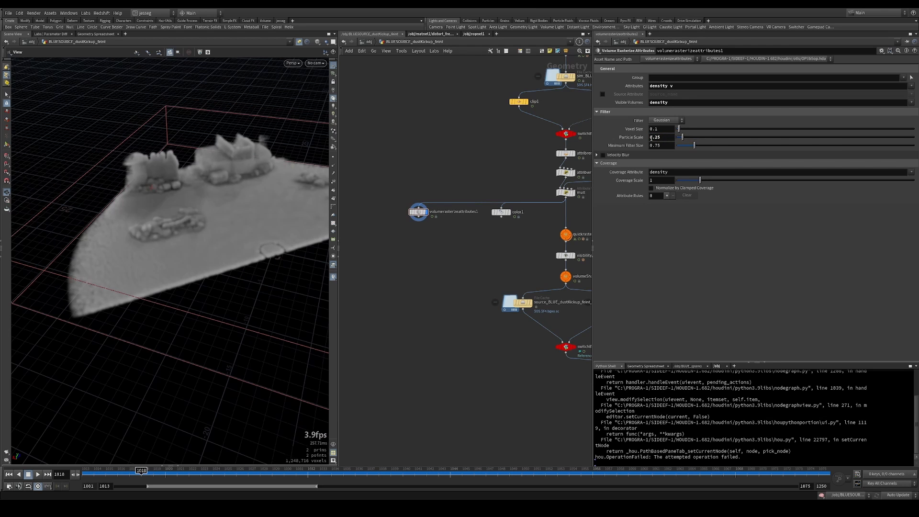
text(0.15)
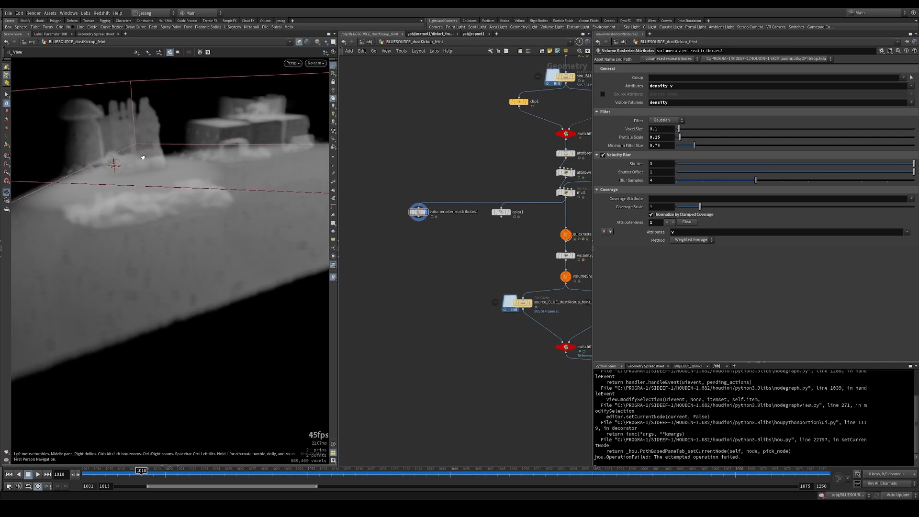
click(663, 162)
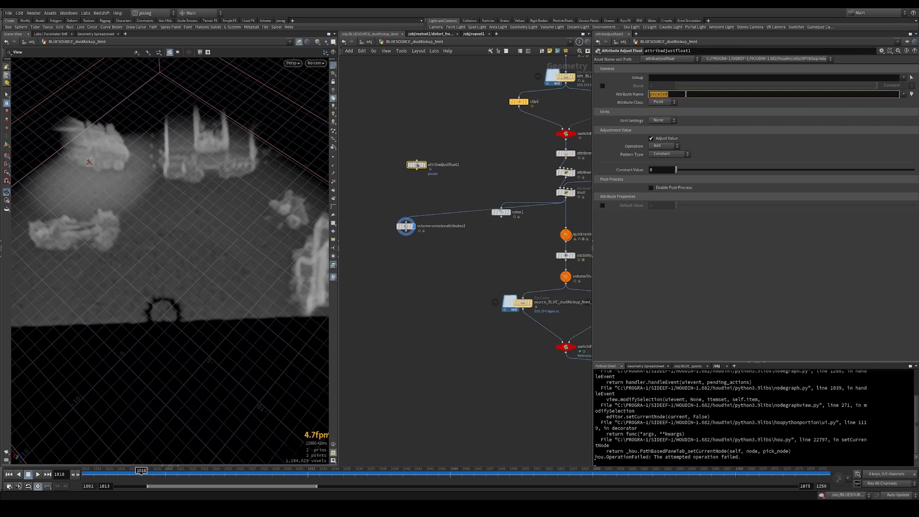
Add a noise-pattern Attribute Adjust Float on density, wired above the volume rasterize node.
text(density)
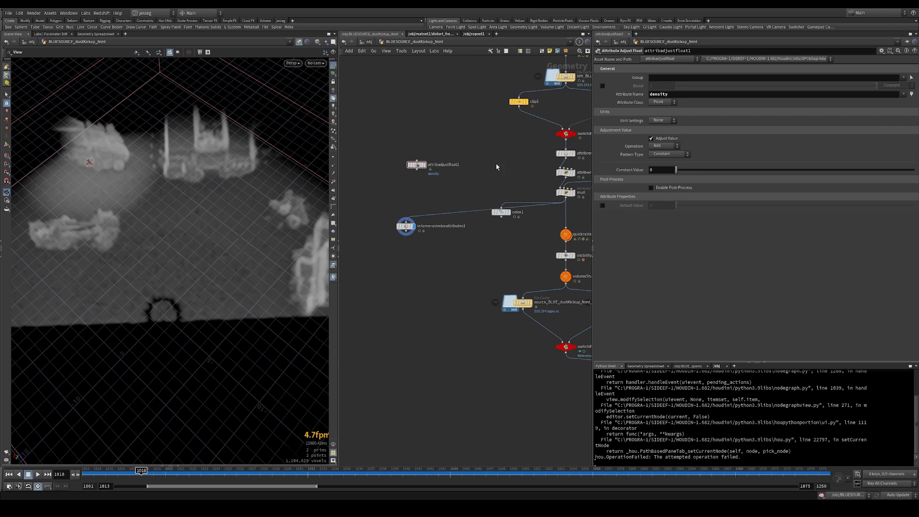
click(663, 145)
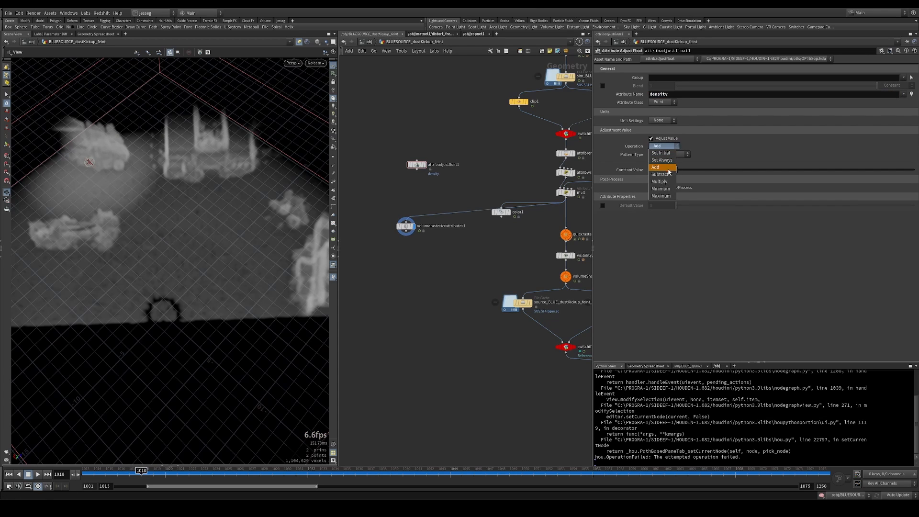
mouse_move(666, 172)
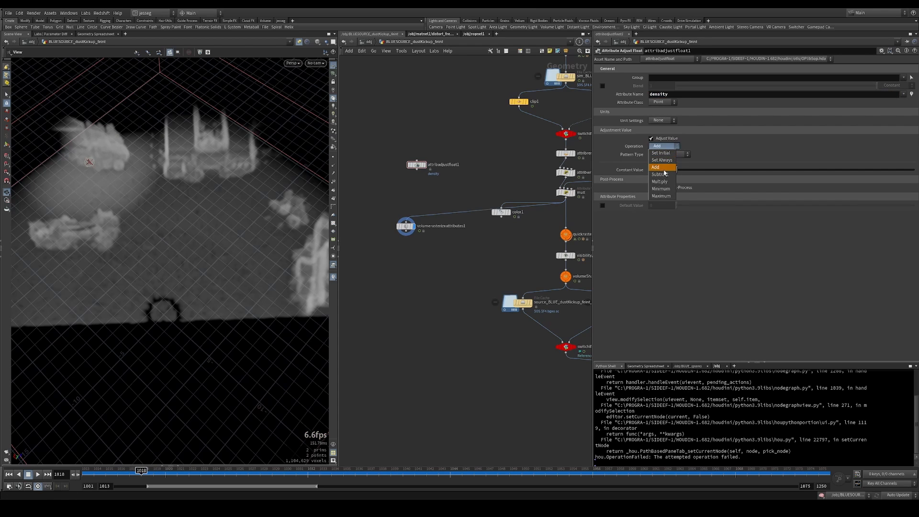
mouse_move(661, 181)
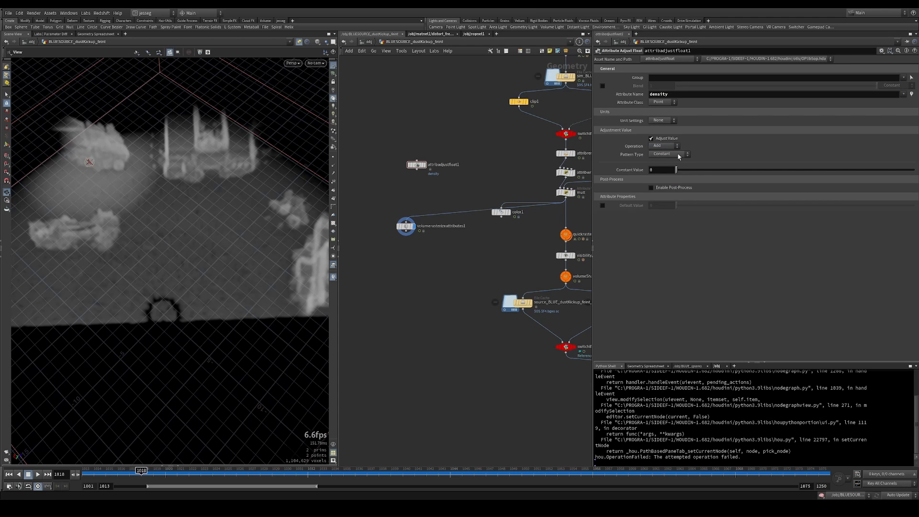
click(669, 153)
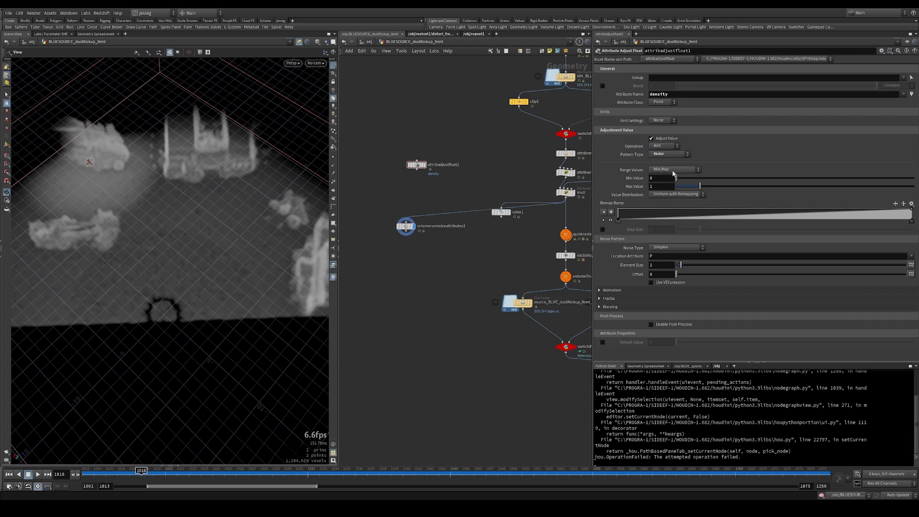
click(657, 186)
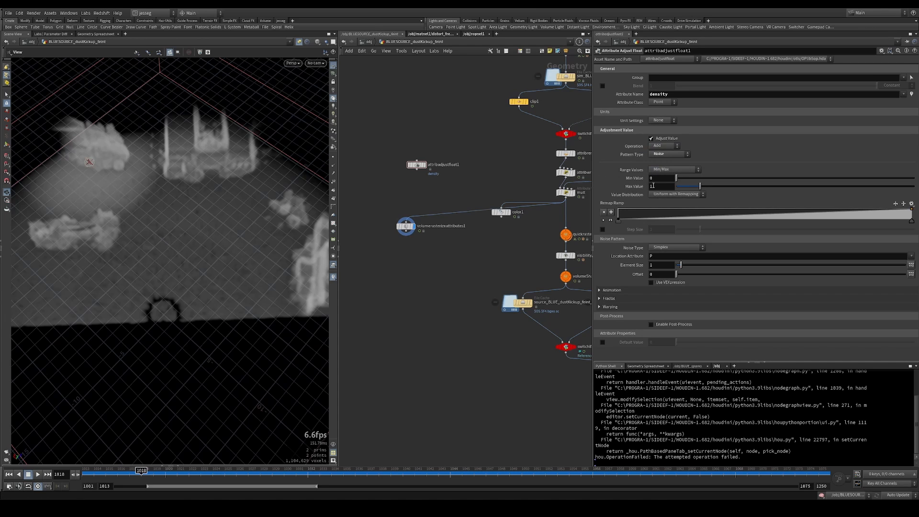
click(657, 186)
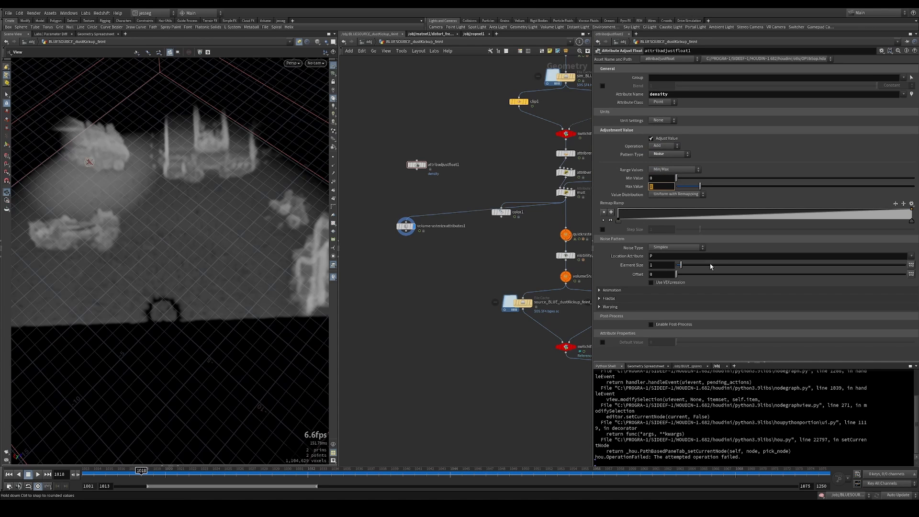
drag(416, 164, 446, 212)
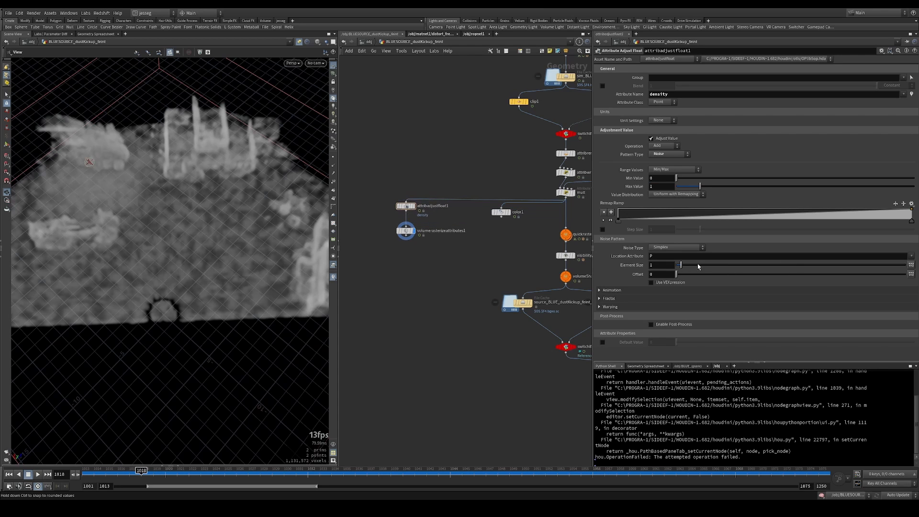
Set the noise element size to 3.13 and the maximum value to 1.45.
drag(680, 265, 698, 265)
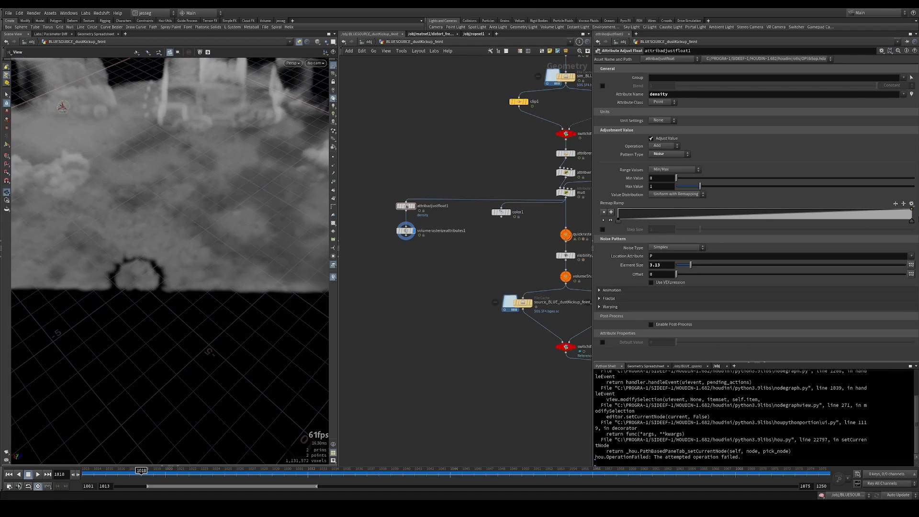
drag(912, 214, 853, 220)
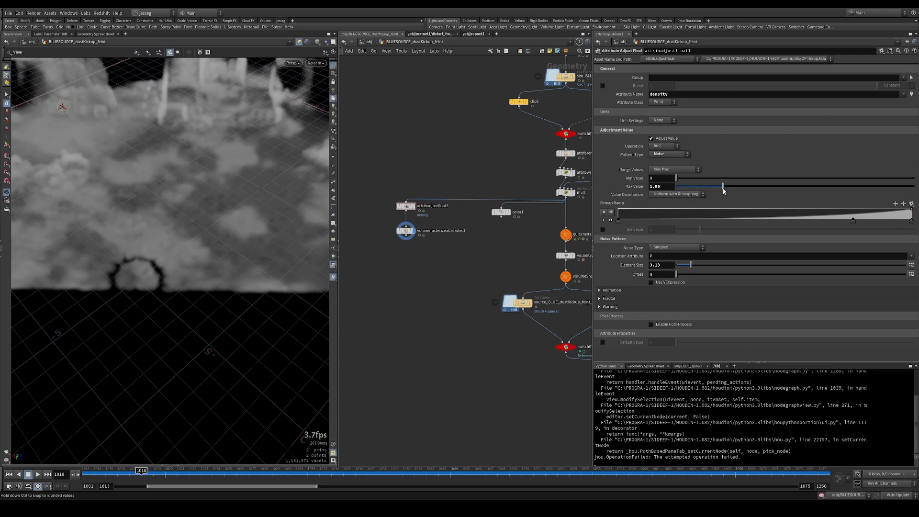
drag(723, 186, 719, 186)
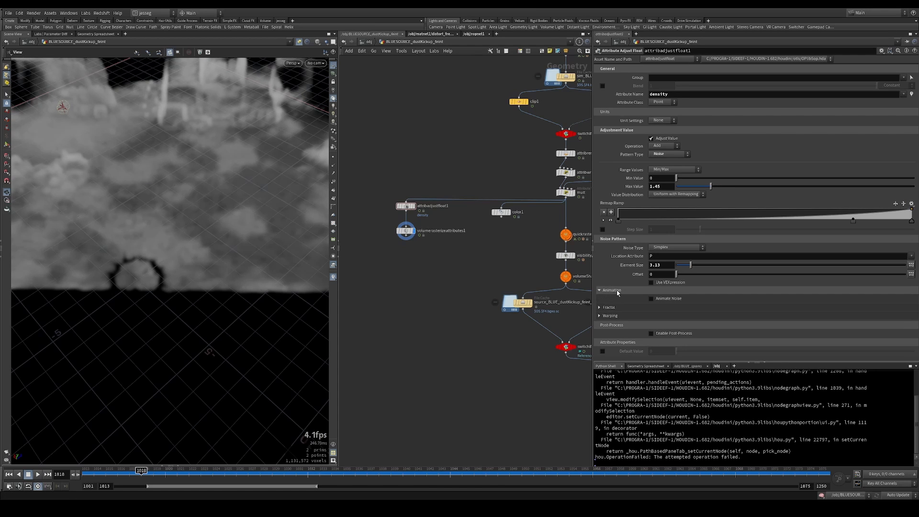
click(600, 298)
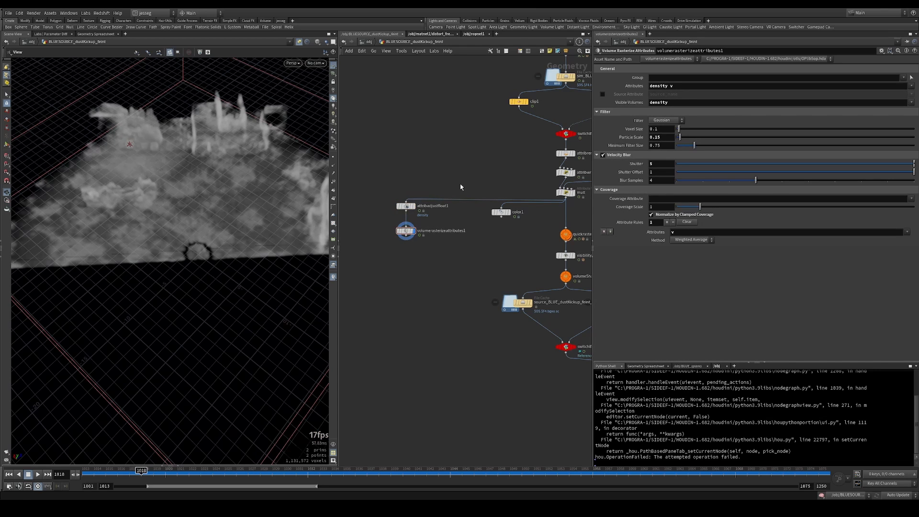
mouse_move(535, 267)
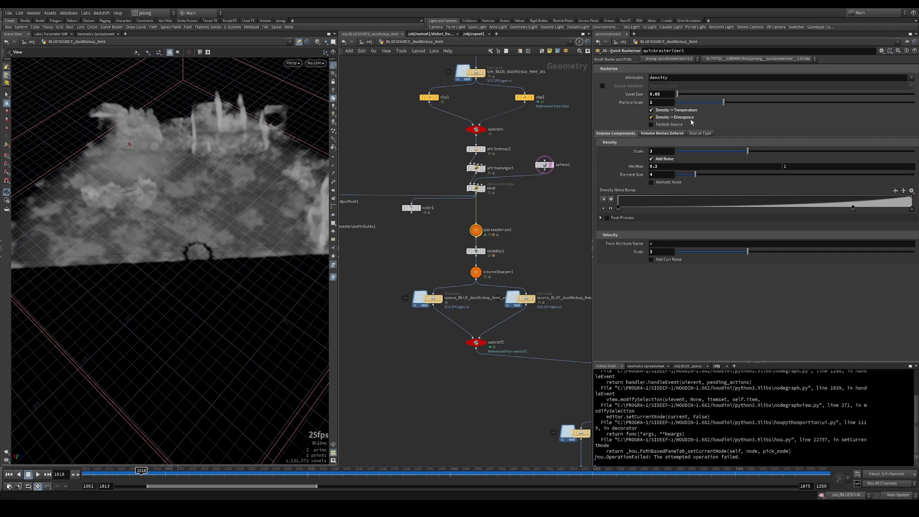
click(661, 133)
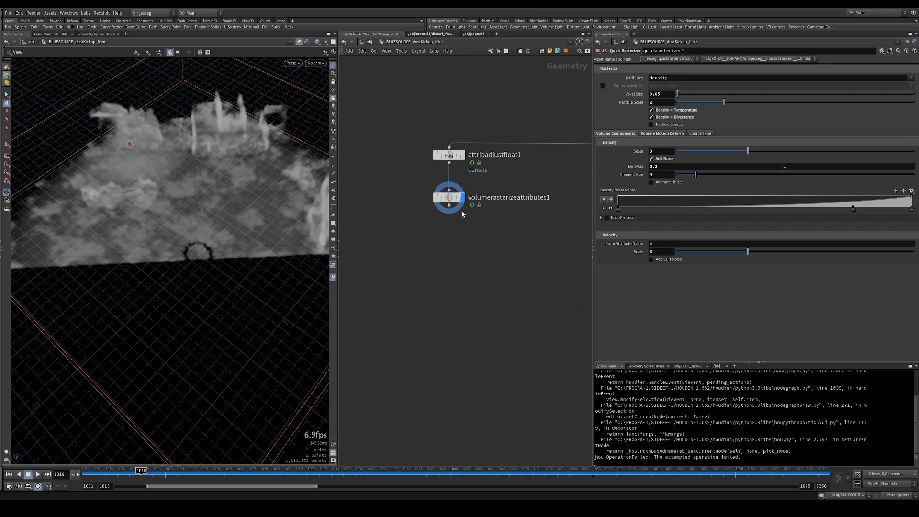
click(448, 197)
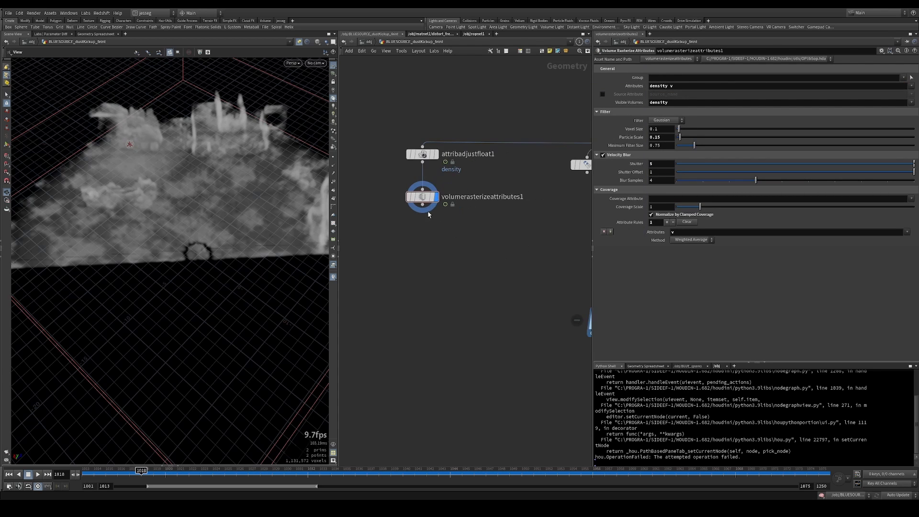
key(Tab)
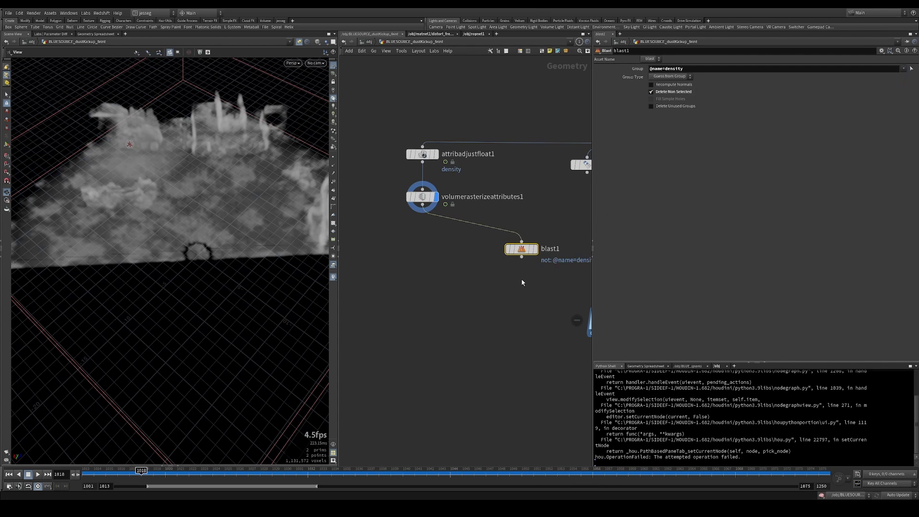
Attach a Name node below blast1 naming the volume temperature, then select the merge.
drag(520, 249, 488, 222)
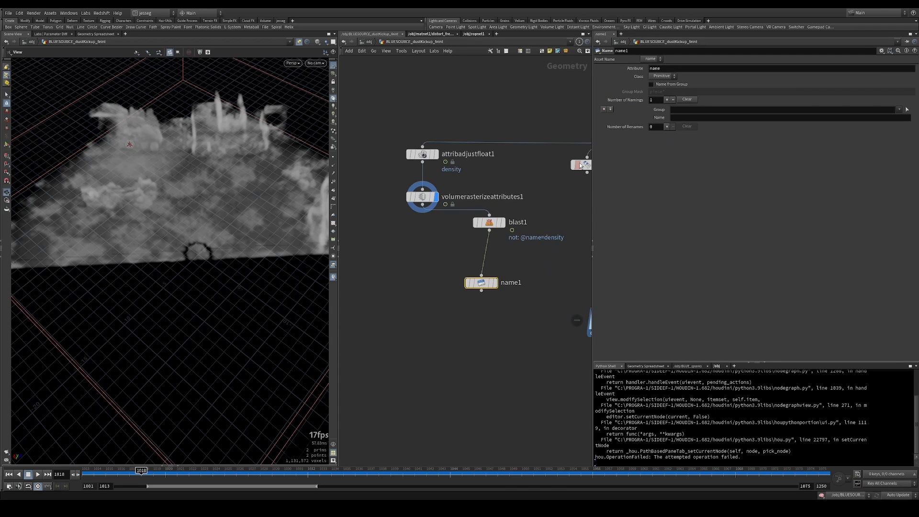
click(786, 118)
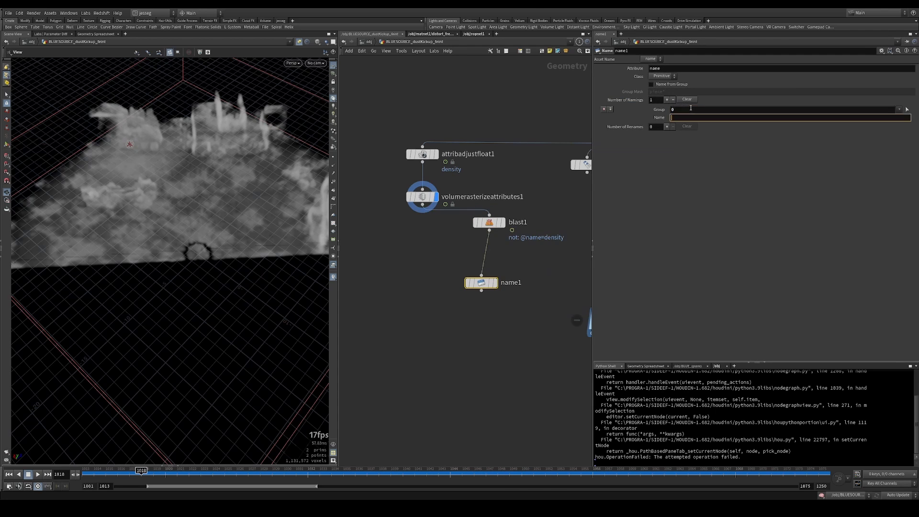
text(temperature)
text(pressure)
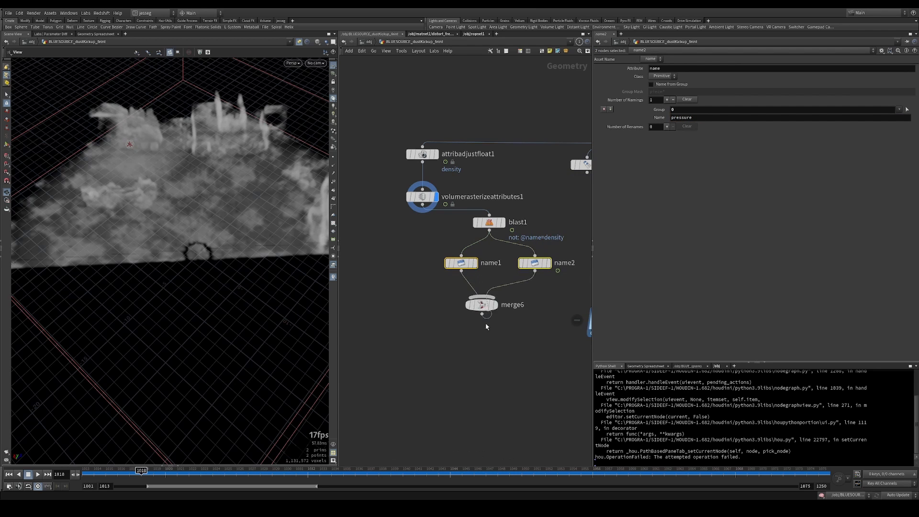
click(482, 305)
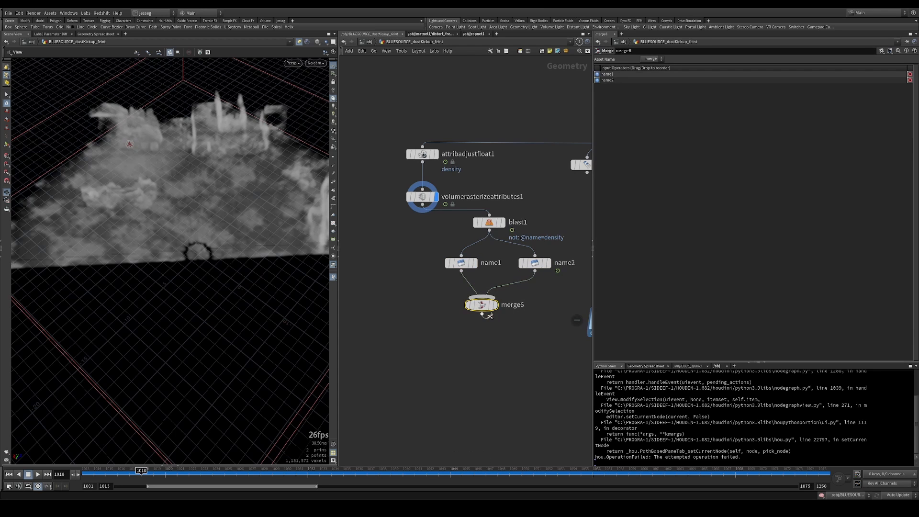
click(421, 196)
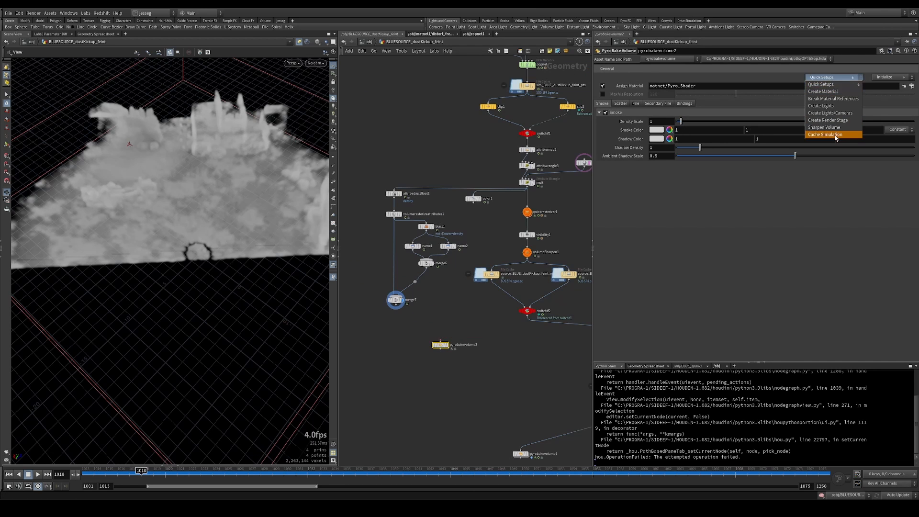
click(825, 134)
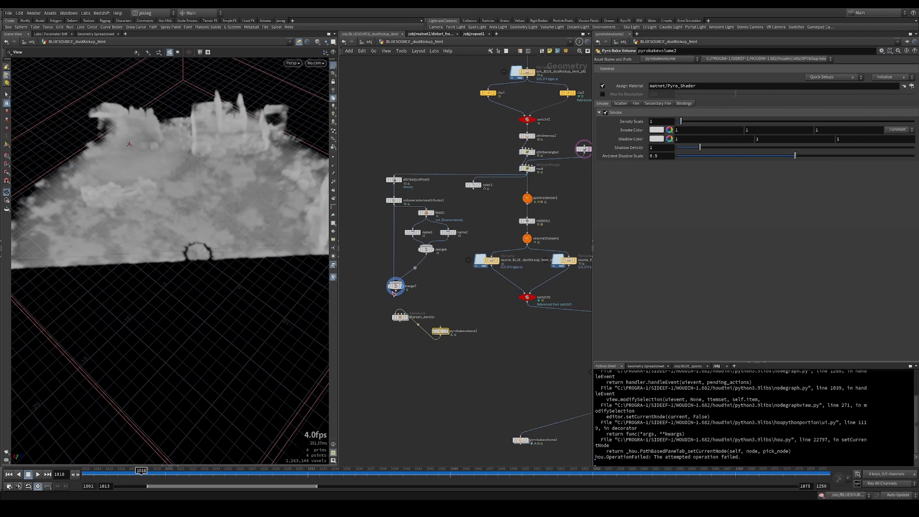
click(400, 310)
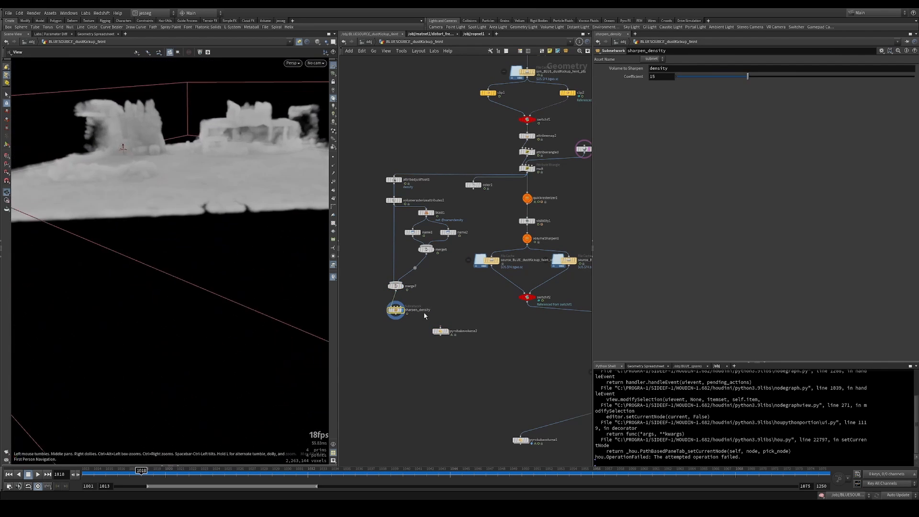
click(396, 286)
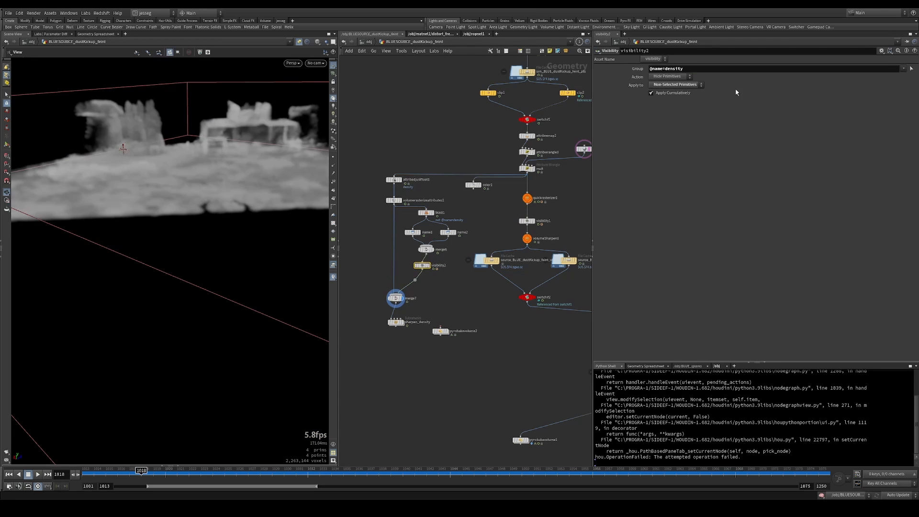
mouse_move(457, 266)
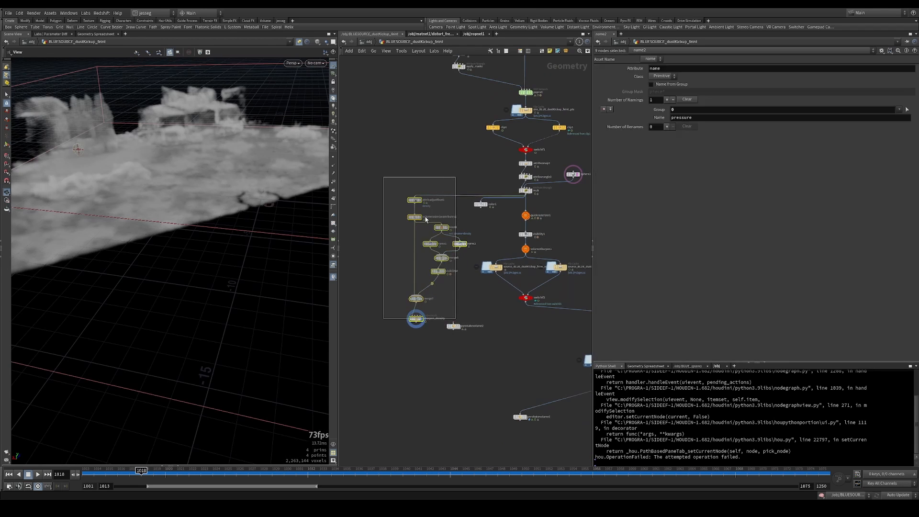
Lower volumerasterizeattributes1's Minimum Filter Size for a finer, 0.05-voxel density volume.
click(525, 215)
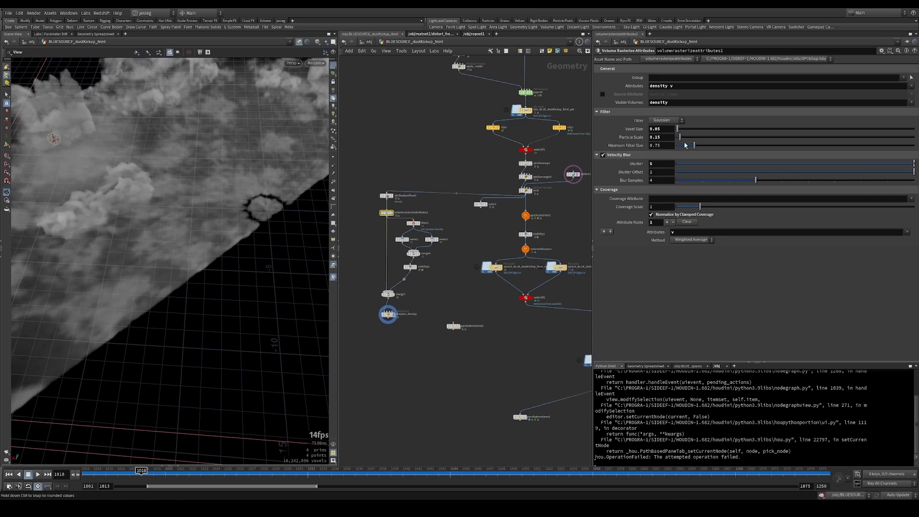
drag(700, 138, 680, 137)
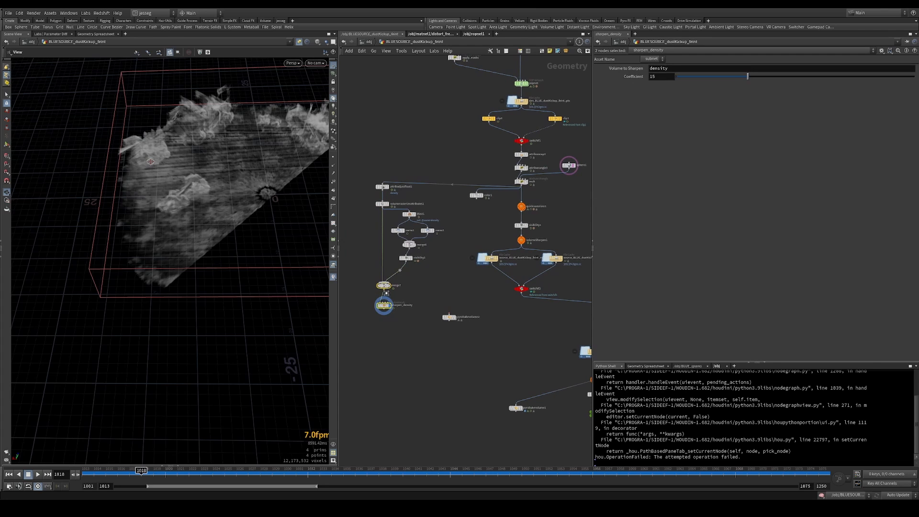
click(383, 306)
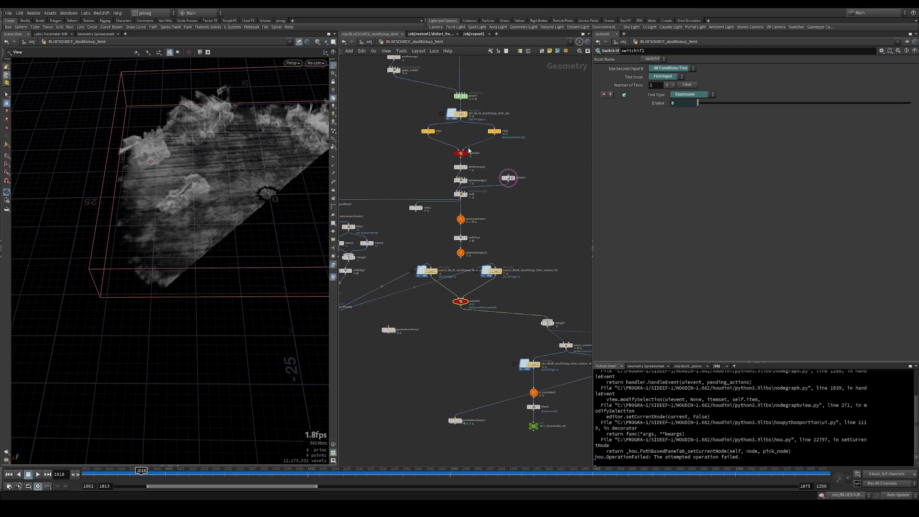
Set switchif1 Enable to 1 and review attribadjustfloat1's density noise parameters.
click(428, 270)
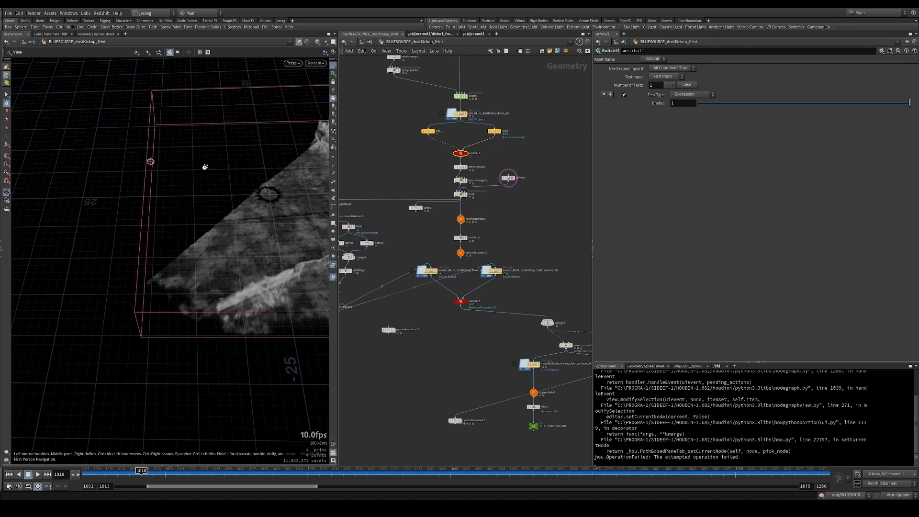
drag(205, 167, 273, 196)
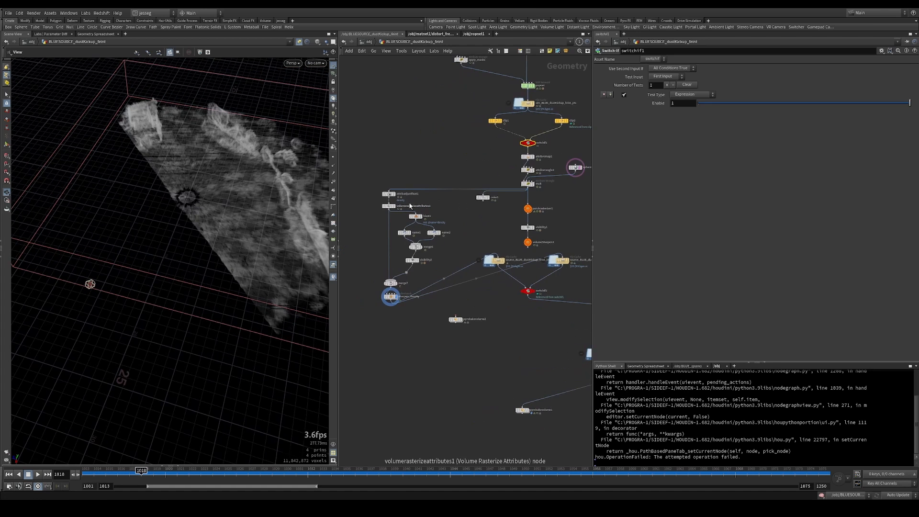
click(388, 194)
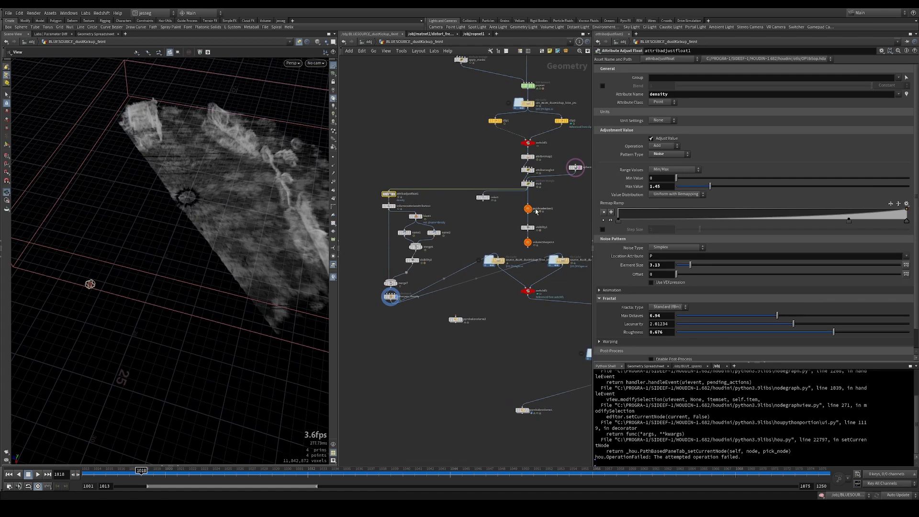
mouse_move(671, 285)
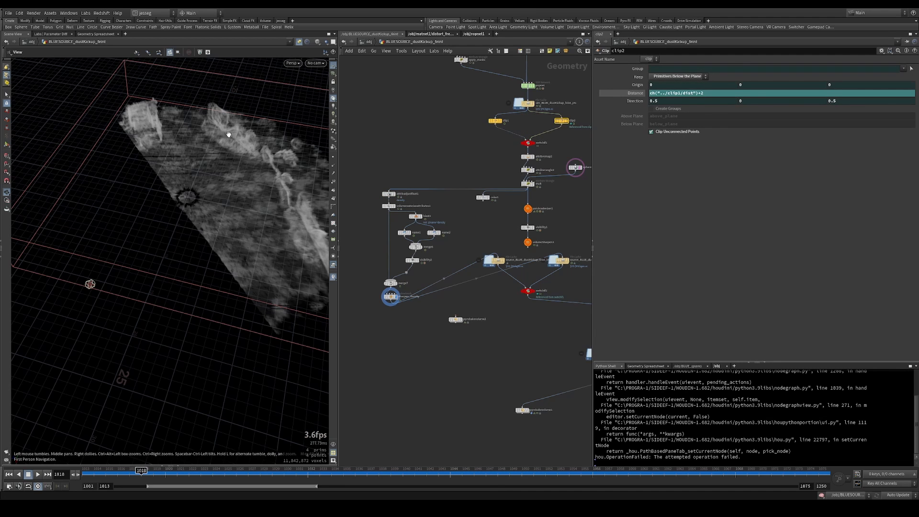
mouse_move(130, 173)
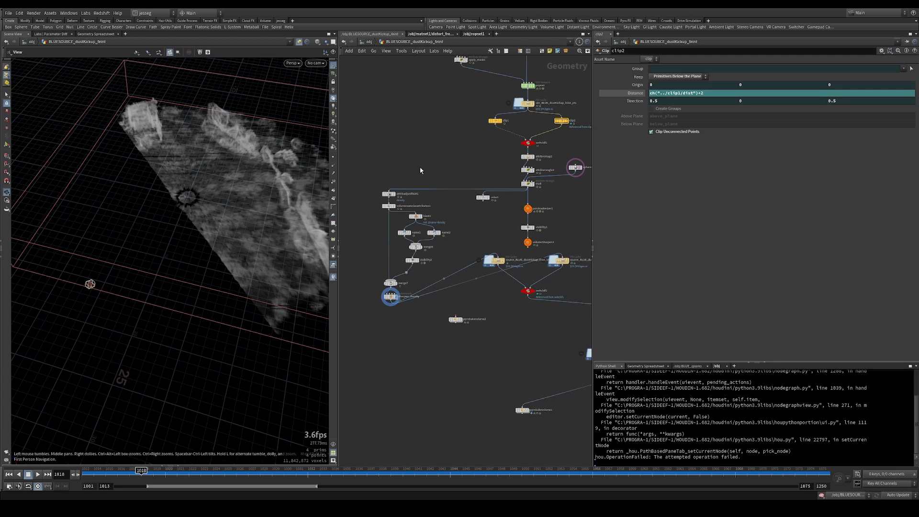
click(388, 193)
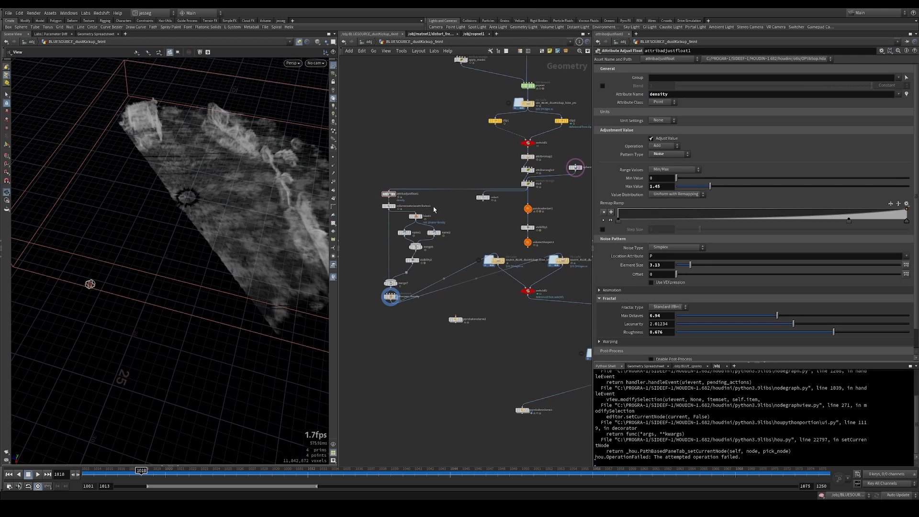
mouse_move(380, 216)
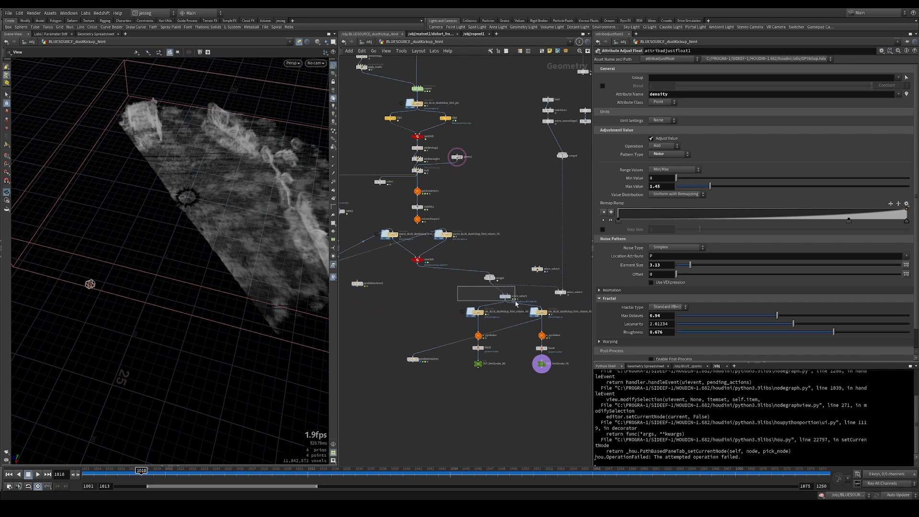
Review axiom_solver1's Sourcing (density 1.7) and Simulation (dissipation 0.045, gravity 5) tabs.
click(504, 296)
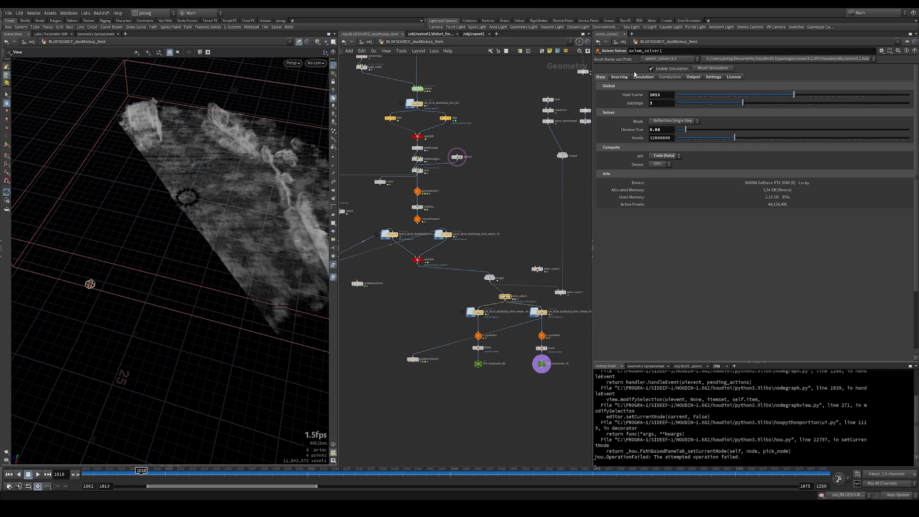
click(643, 77)
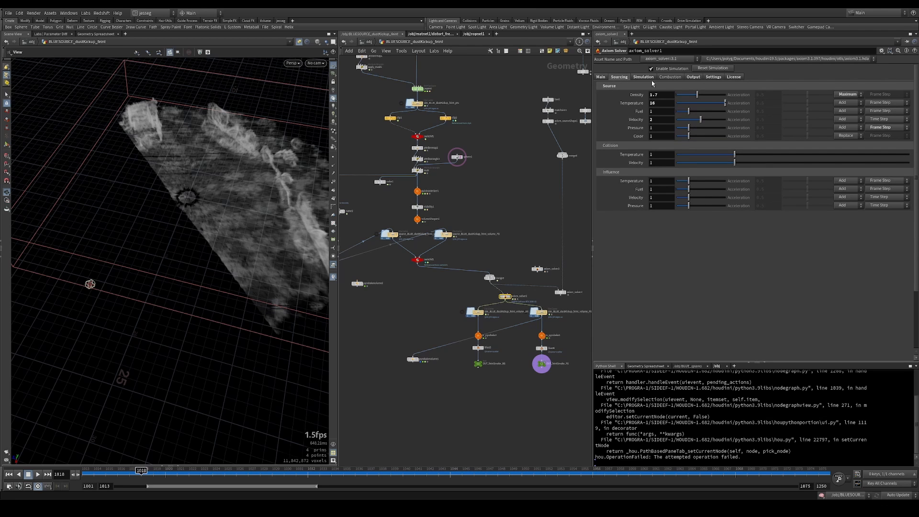
click(643, 76)
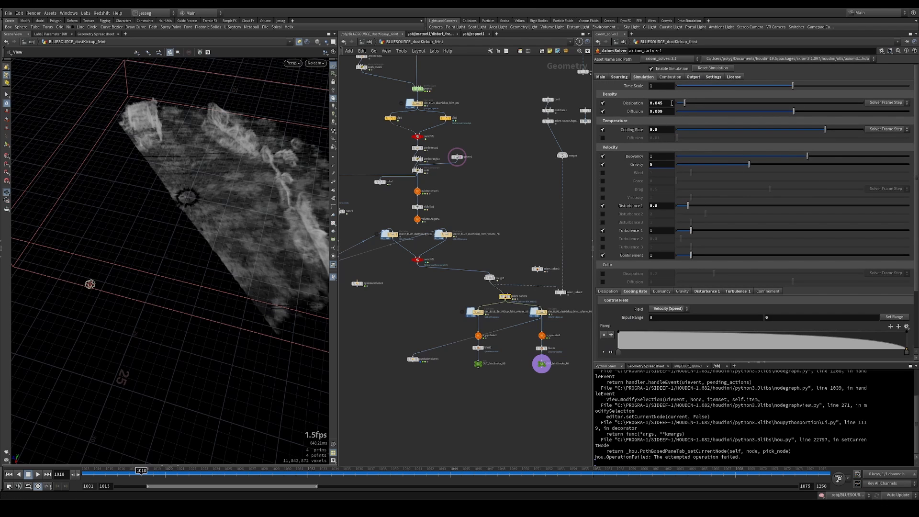
mouse_move(651, 252)
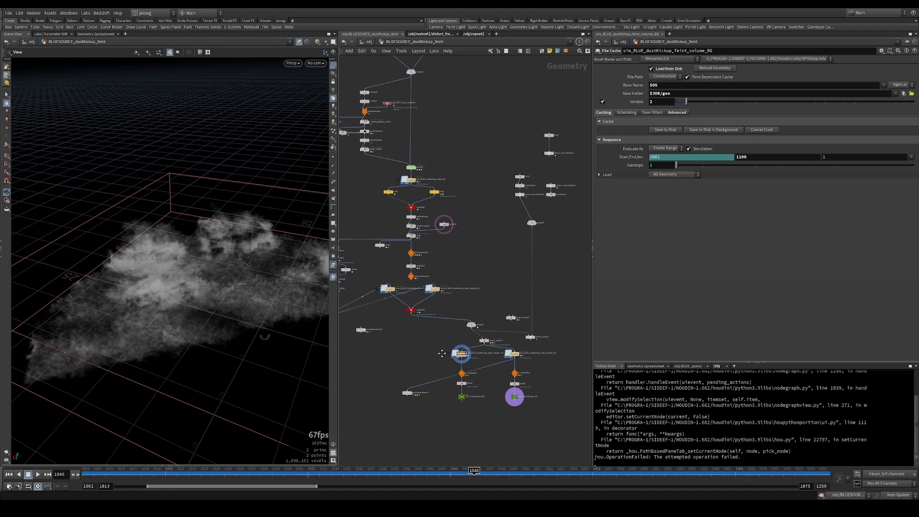
Scroll to view the File Cache's loaded dust-kickup smoke simulation.
scroll(down, 3)
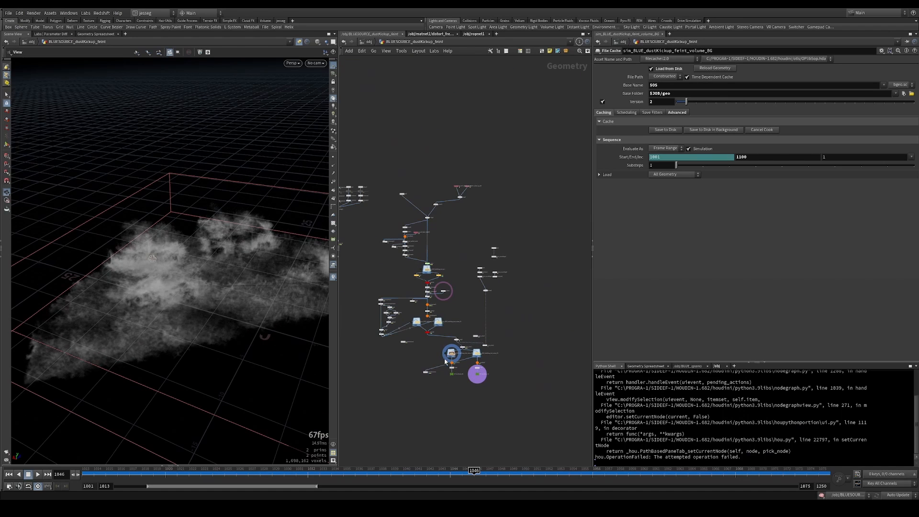